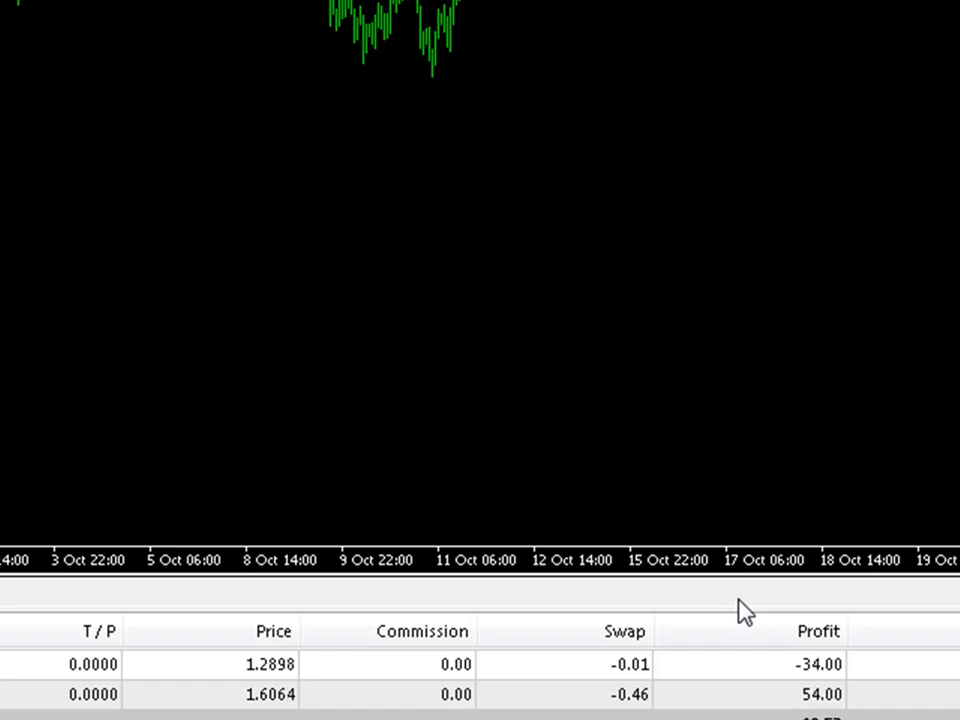
mouse_move(176, 168)
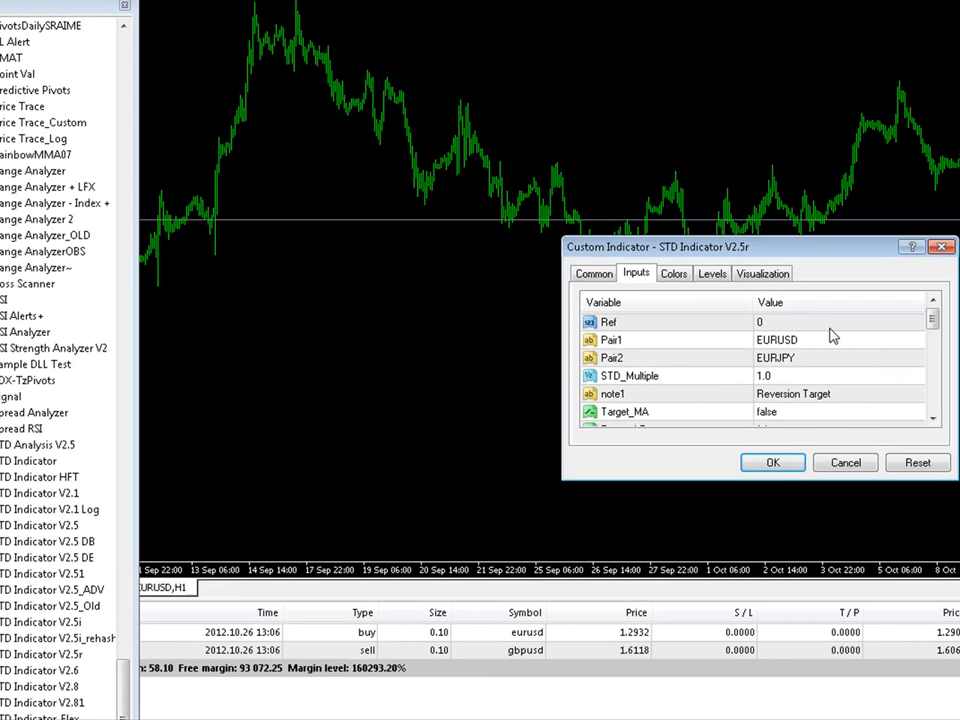
mouse_move(800, 324)
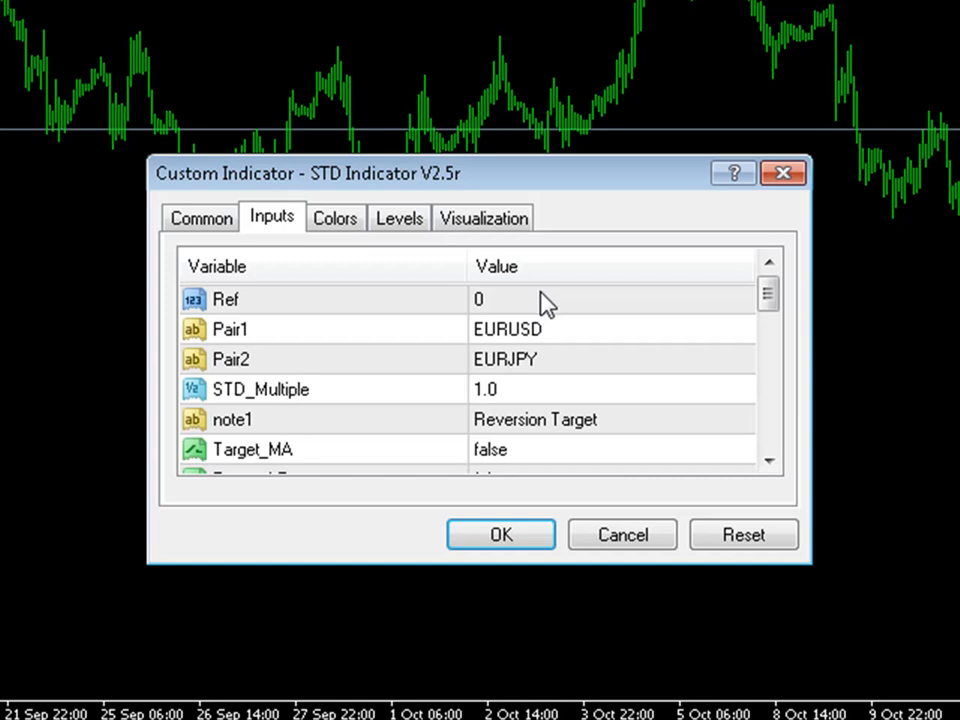
mouse_move(556, 304)
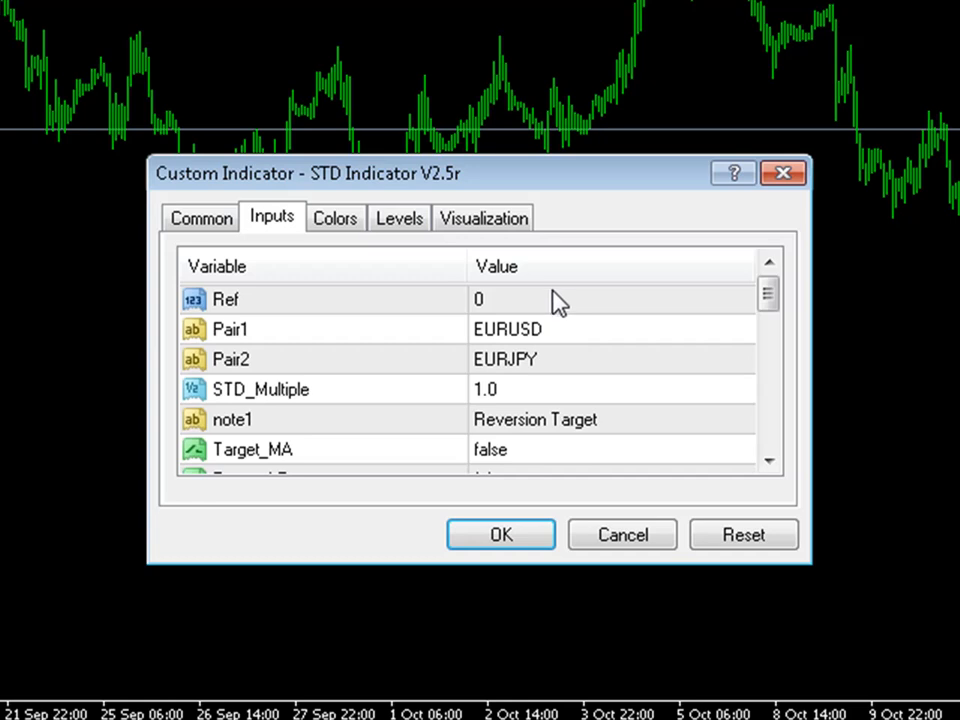
Set the STD indicator inputs Pair1 to XAUUSD and Pair2 to XAGUSD and apply them
left_click(478, 300)
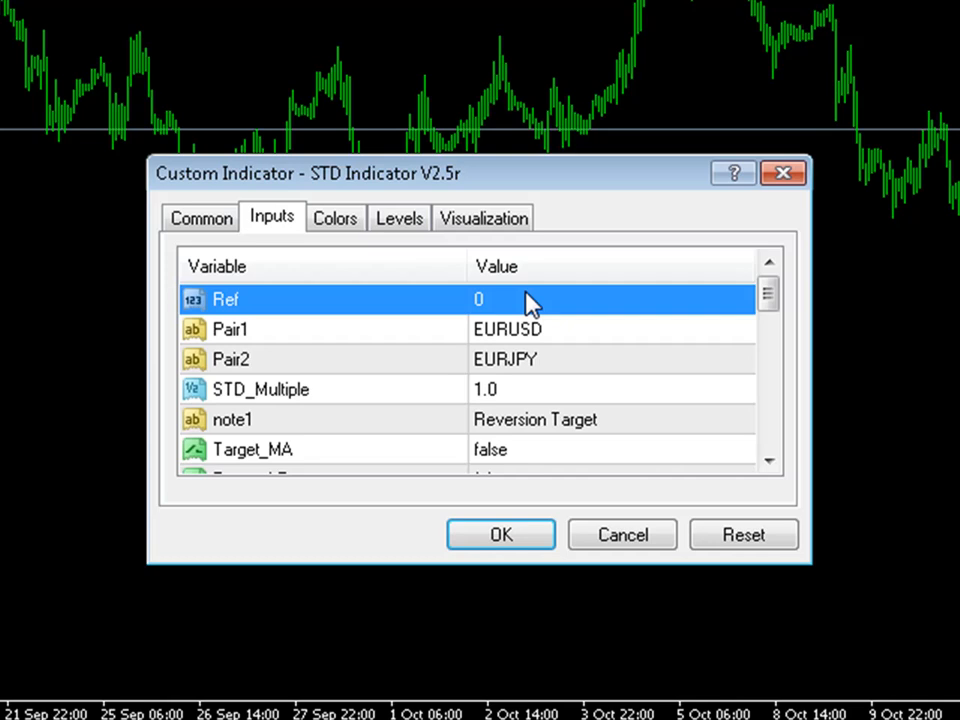
mouse_move(530, 316)
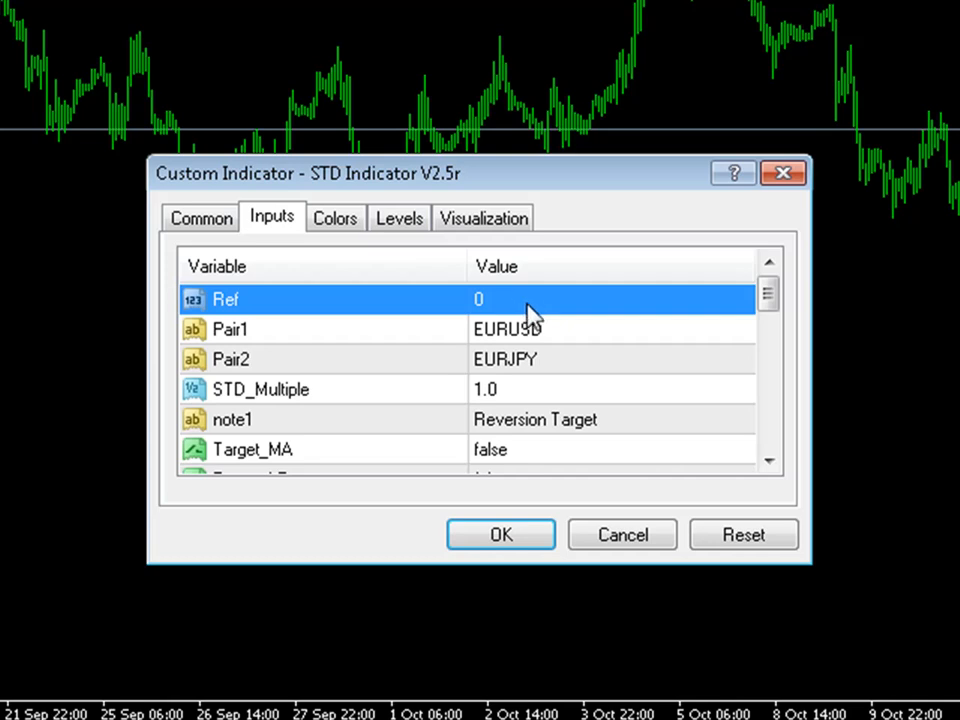
mouse_move(548, 350)
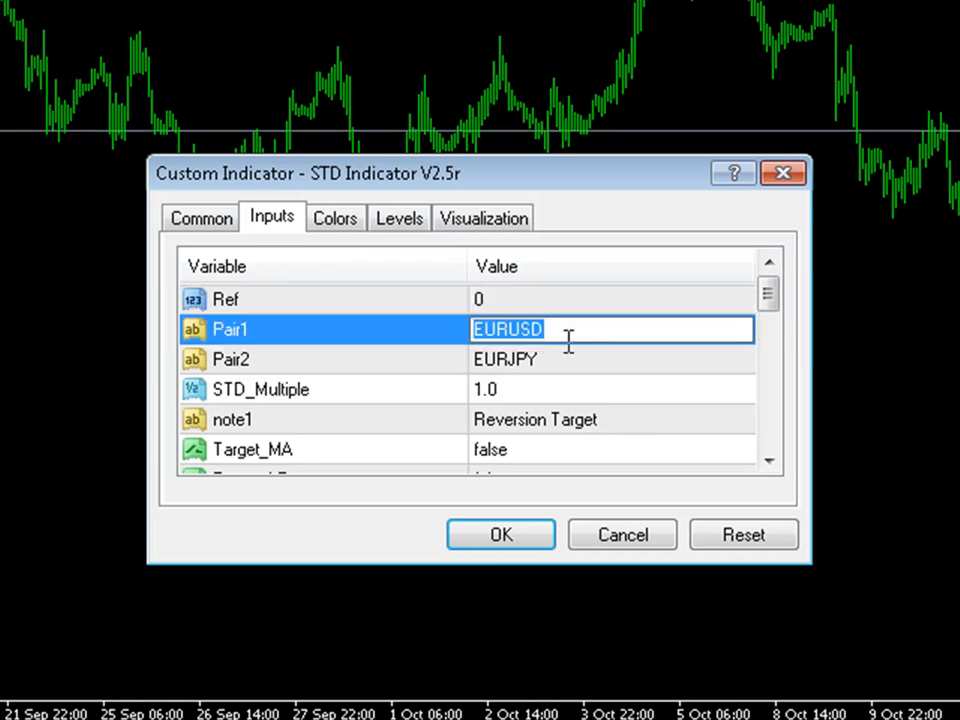
type("XA")
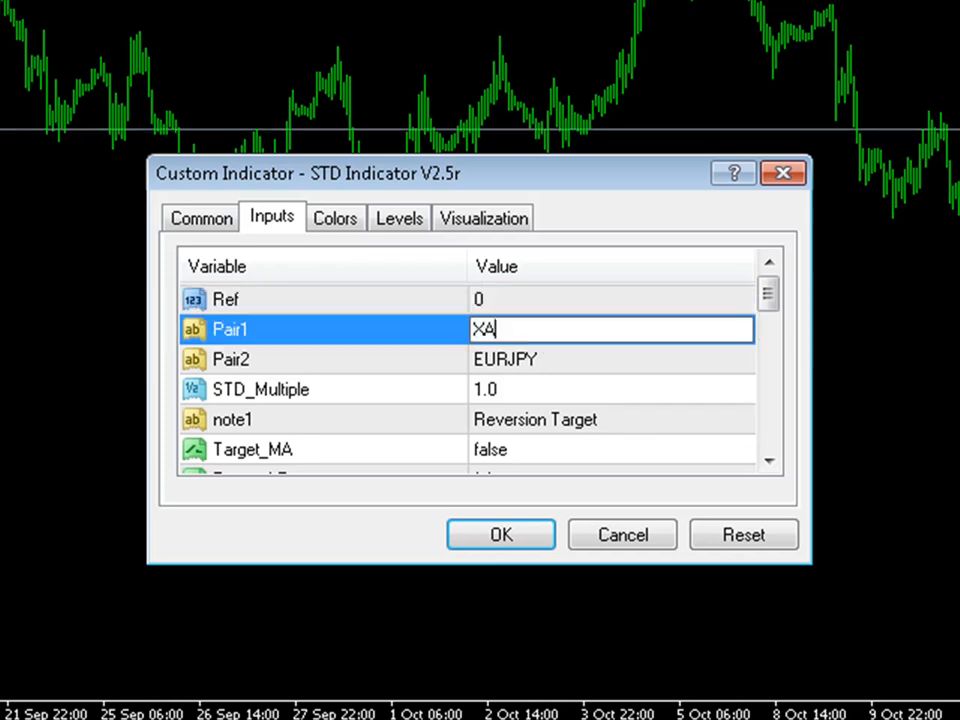
type("U")
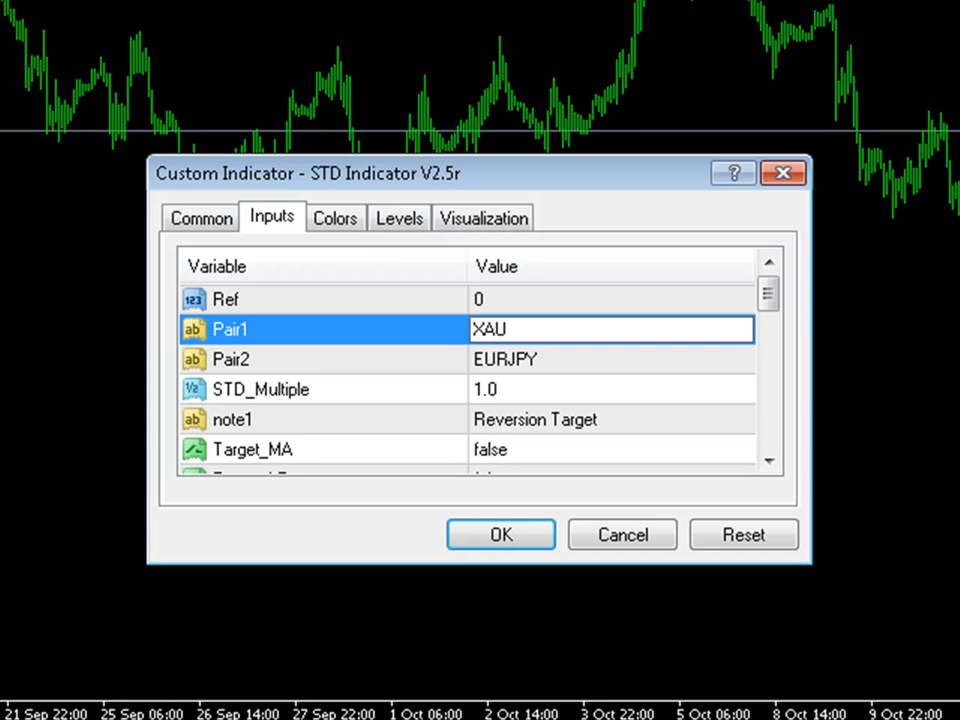
type("USD")
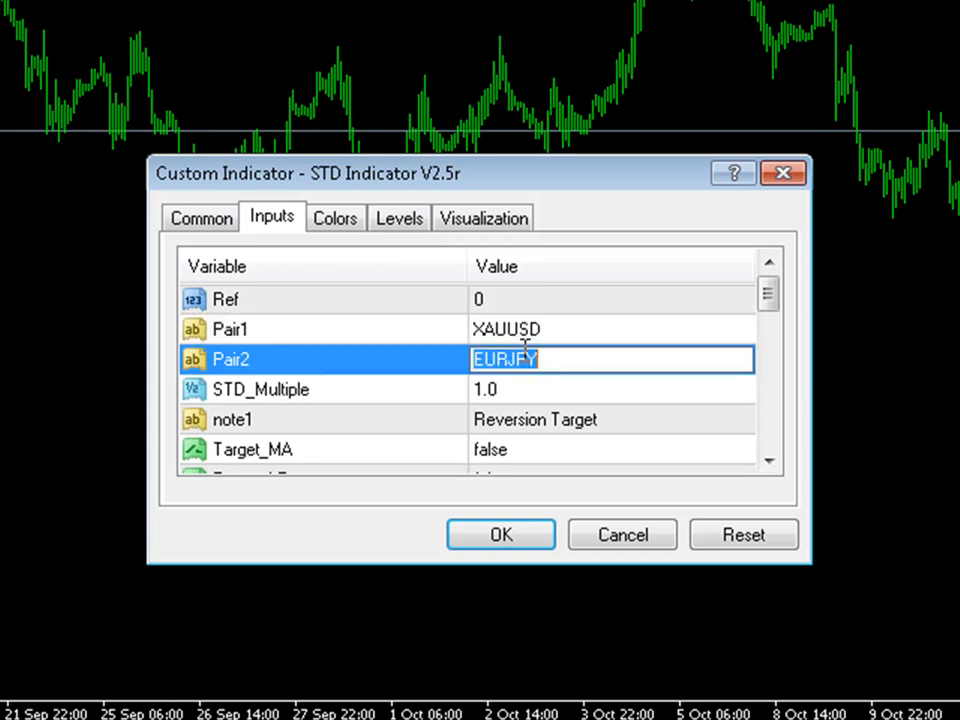
type("XAGUSD")
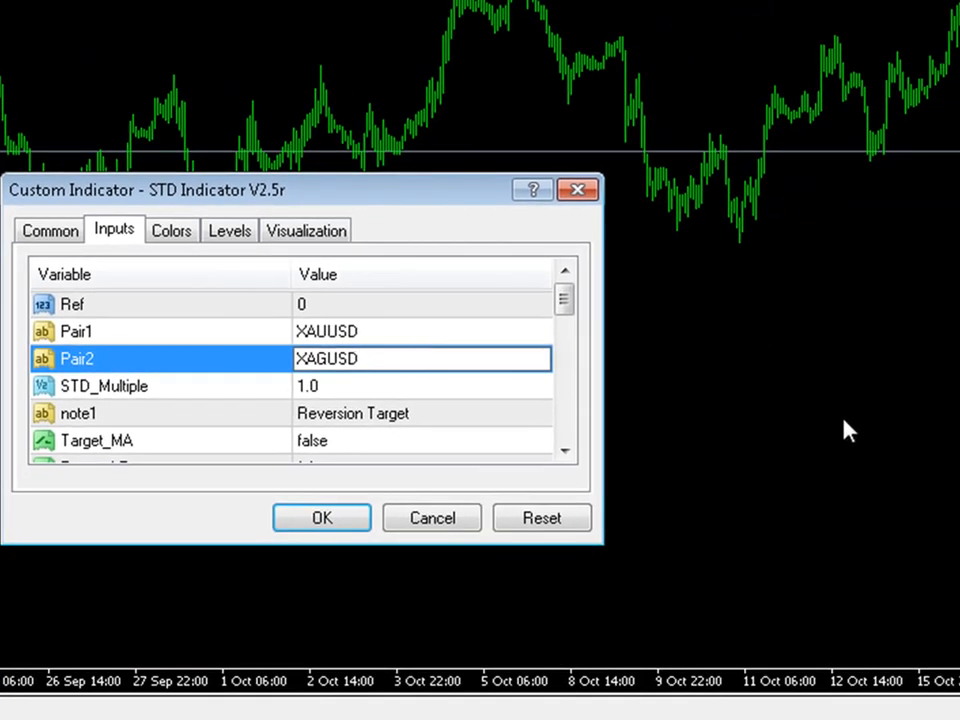
mouse_move(770, 400)
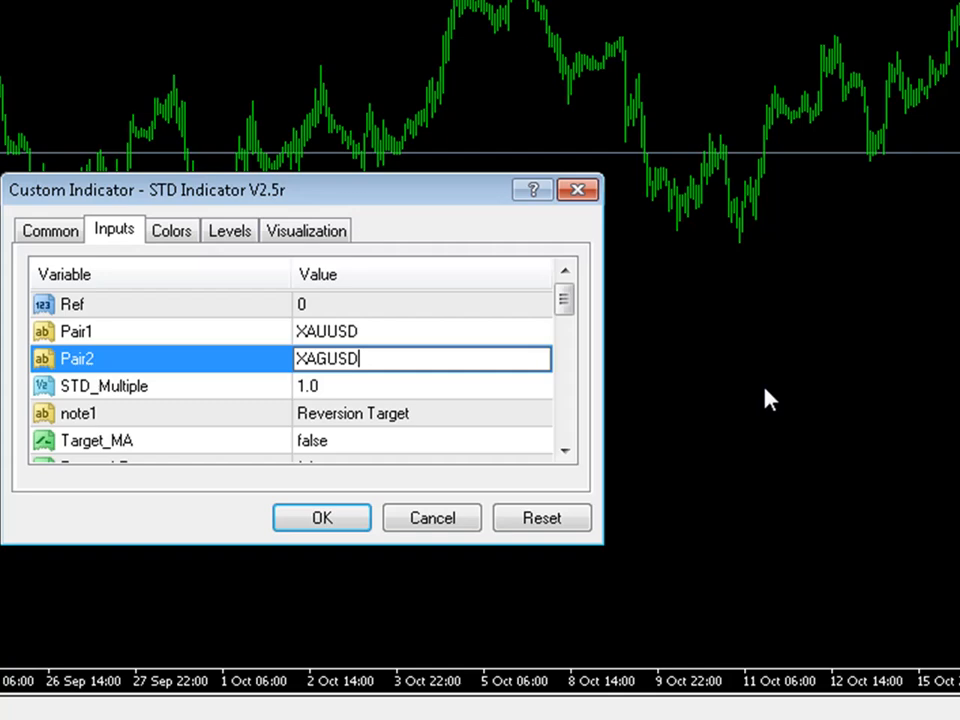
mouse_move(378, 360)
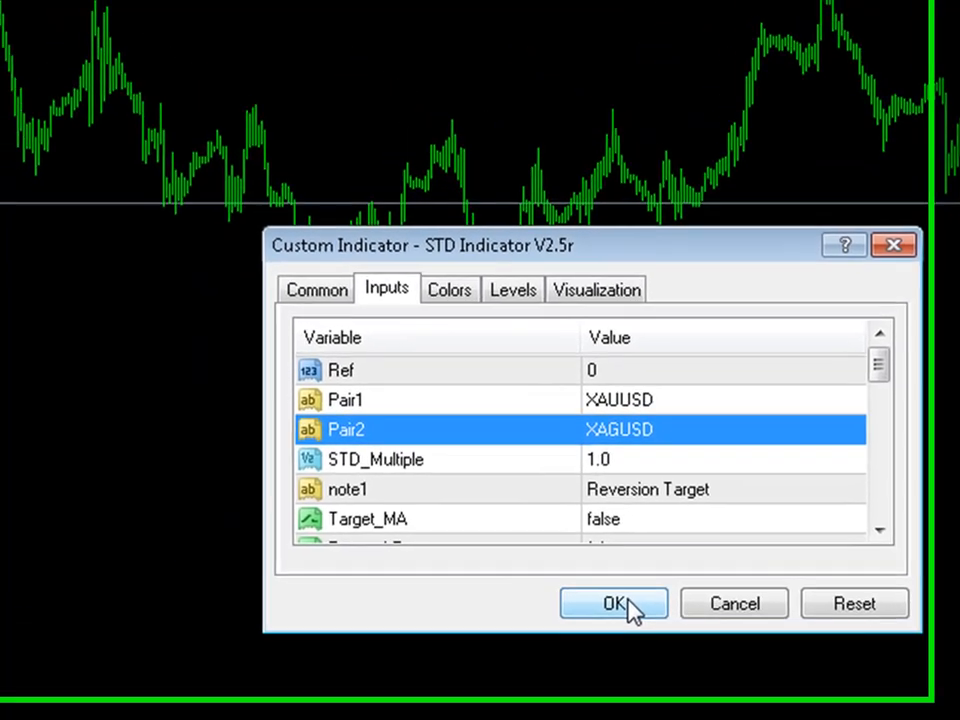
left_click(612, 604)
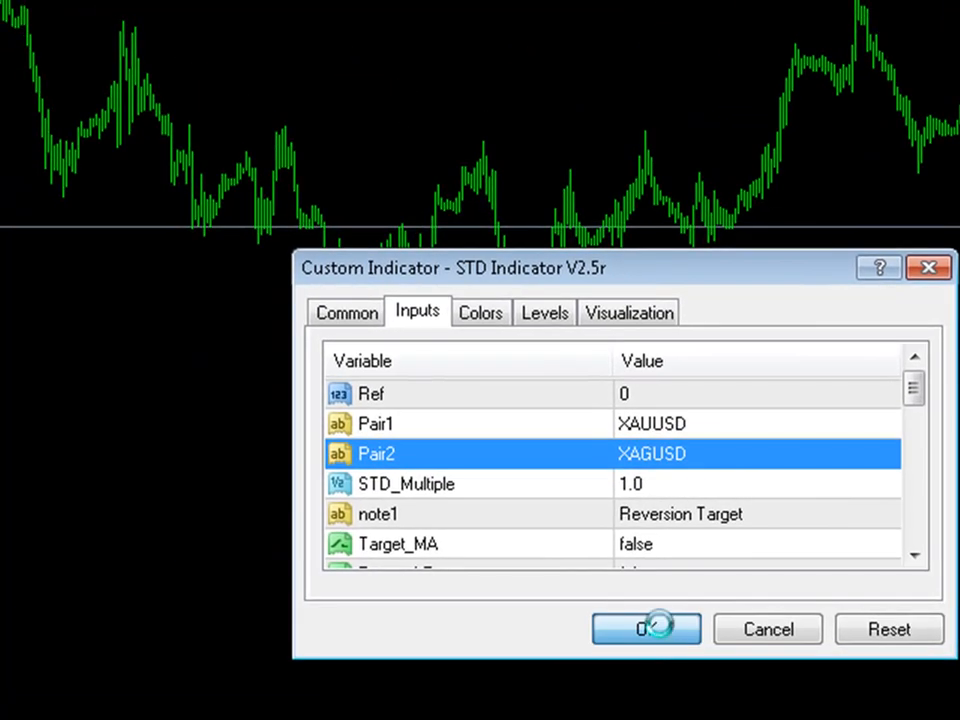
Confirm the indicator settings, then load the Gen_Starb expert advisor from the Navigator onto the EURUSD chart
left_click(646, 628)
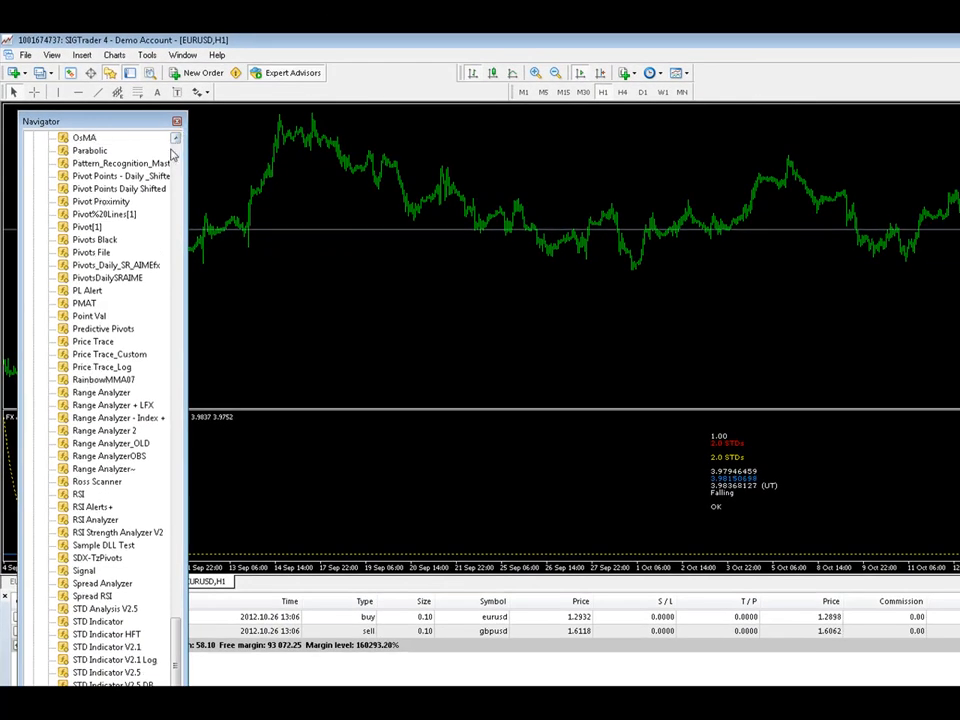
scroll("up", 3)
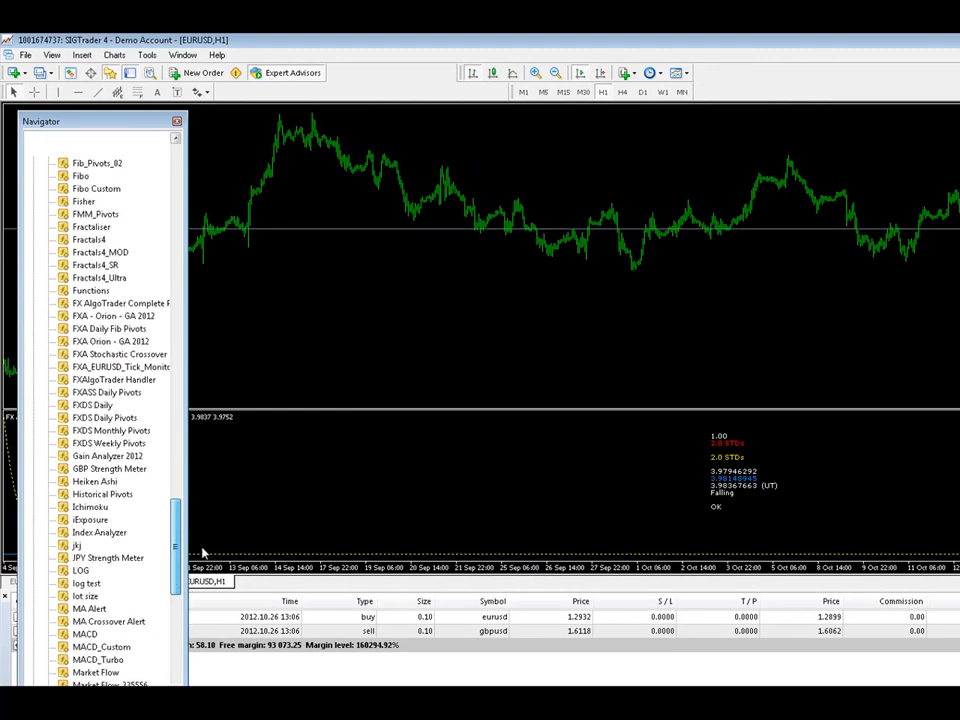
scroll("down", 3)
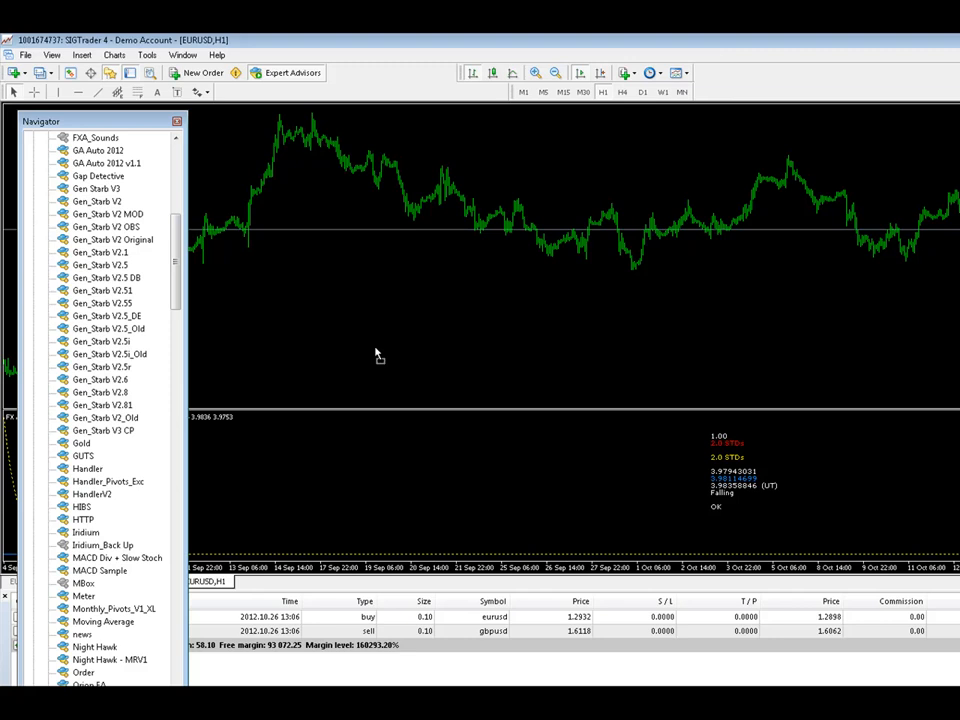
double_click(100, 368)
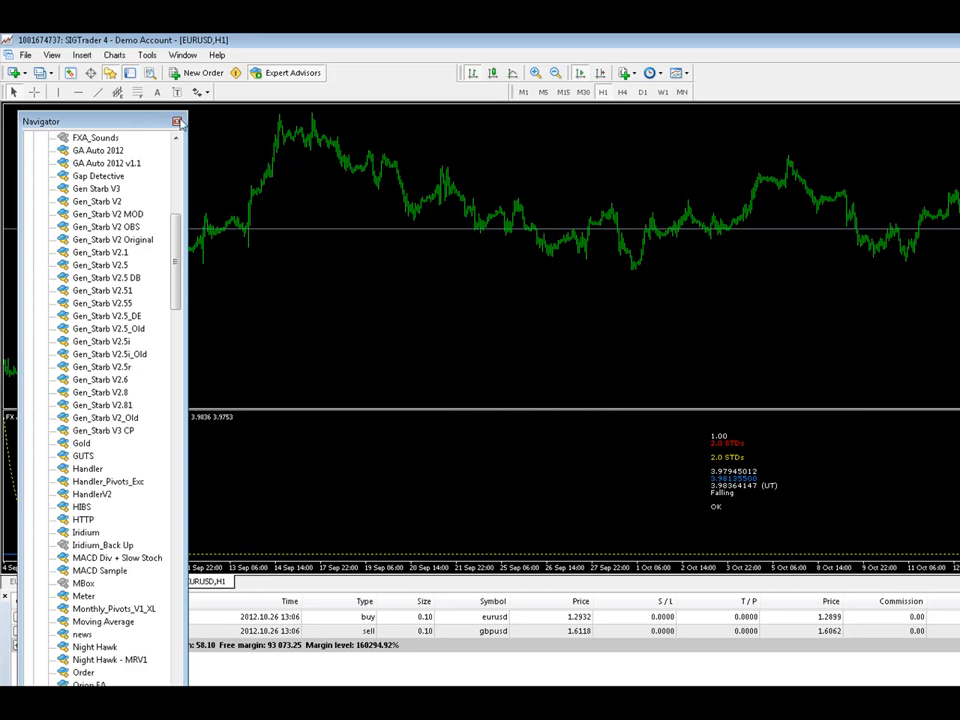
left_click(178, 122)
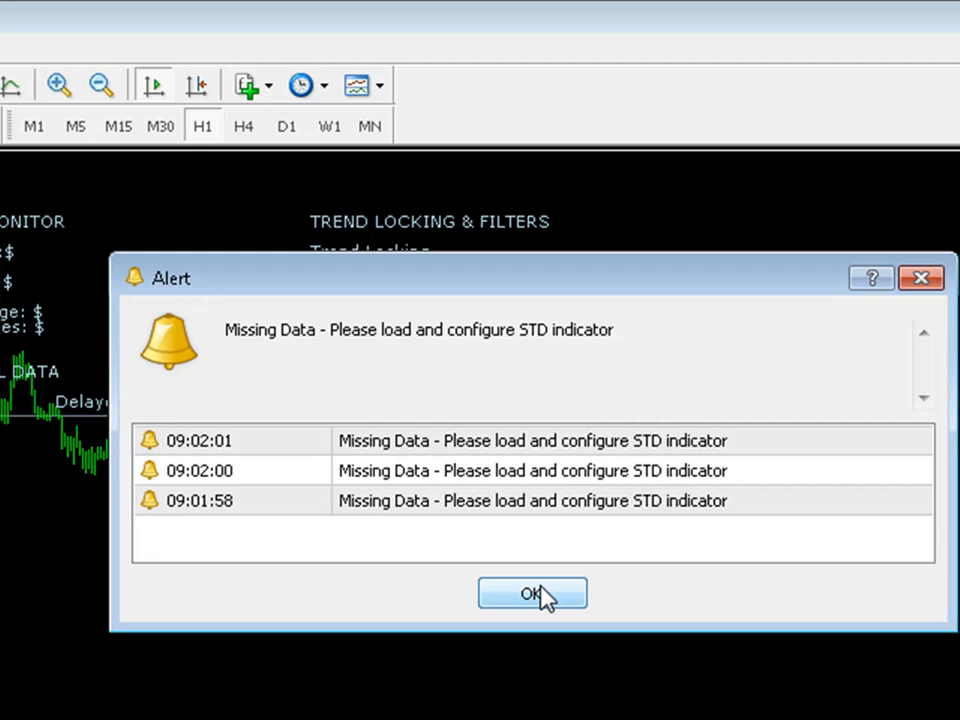
Dismiss the Missing Data alert both times it appears
left_click(532, 592)
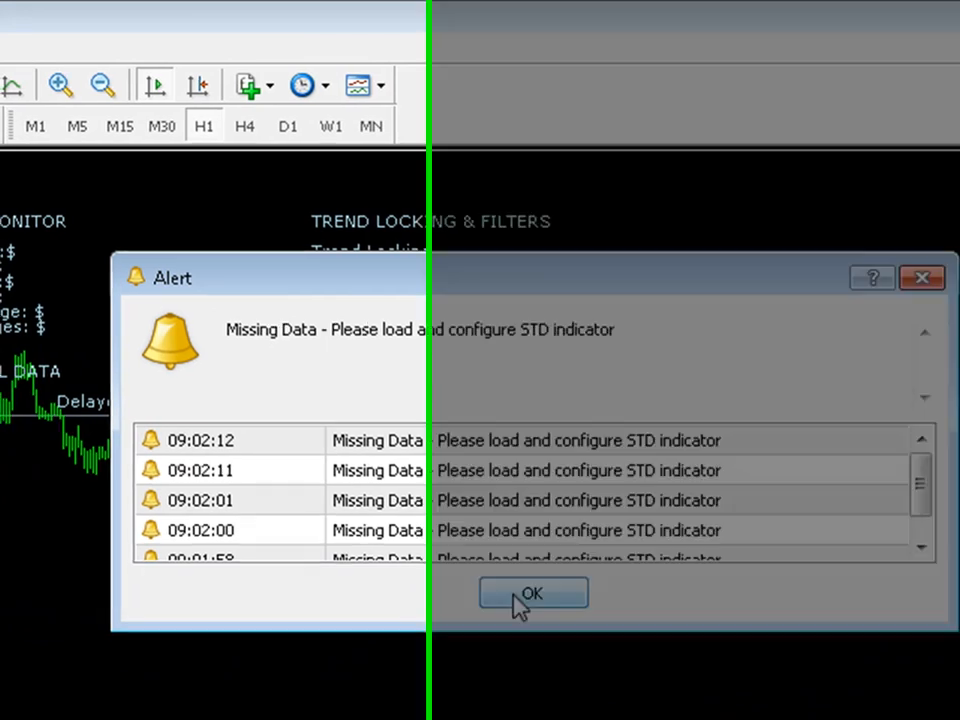
left_click(532, 592)
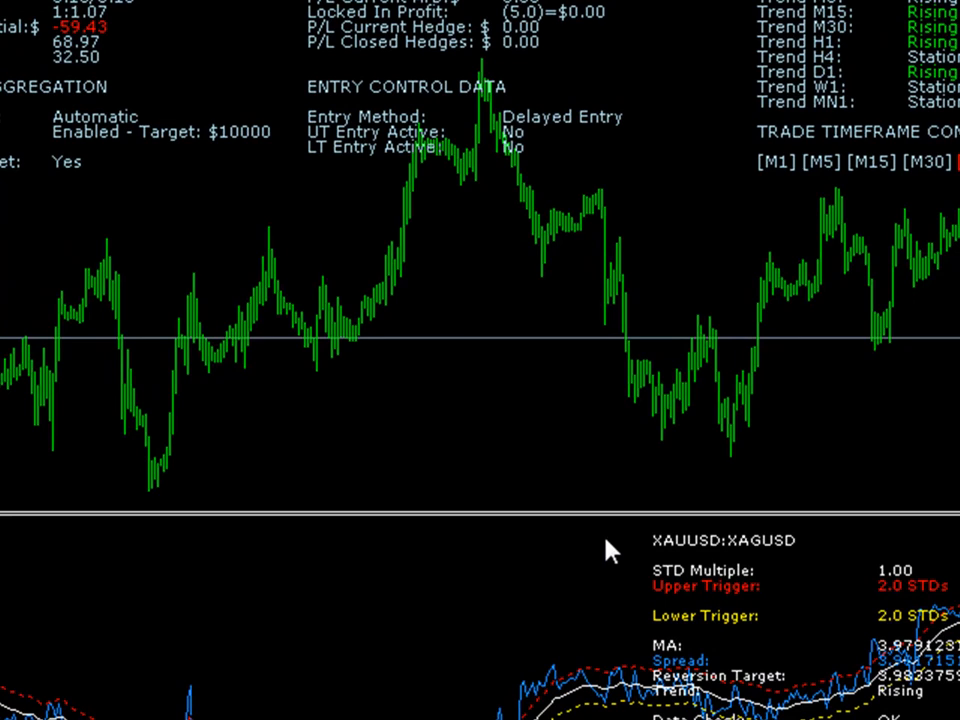
mouse_move(684, 560)
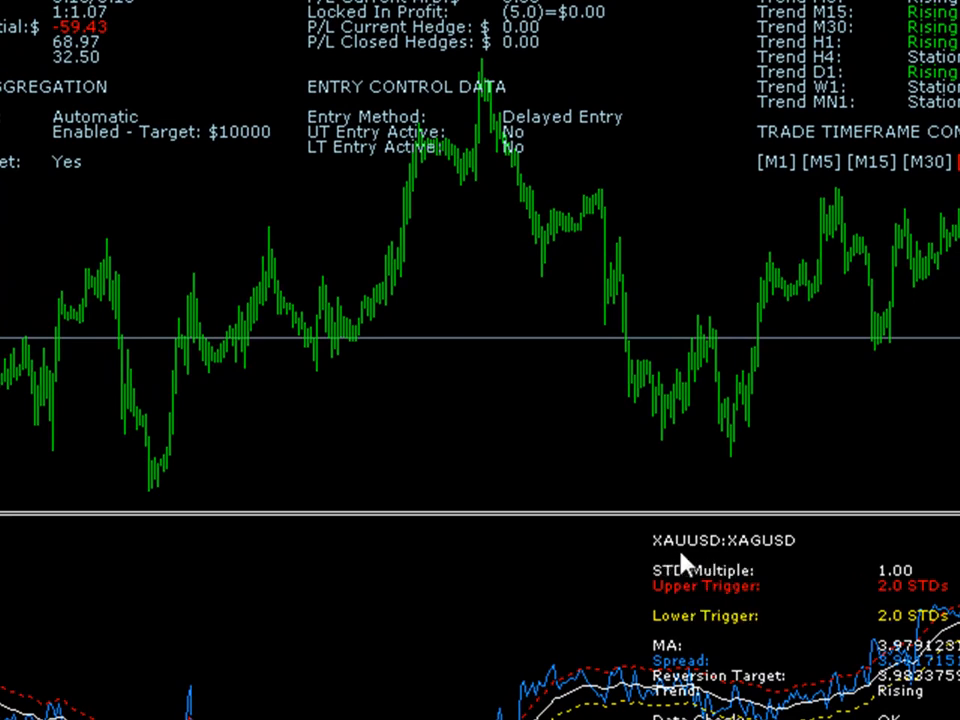
mouse_move(690, 560)
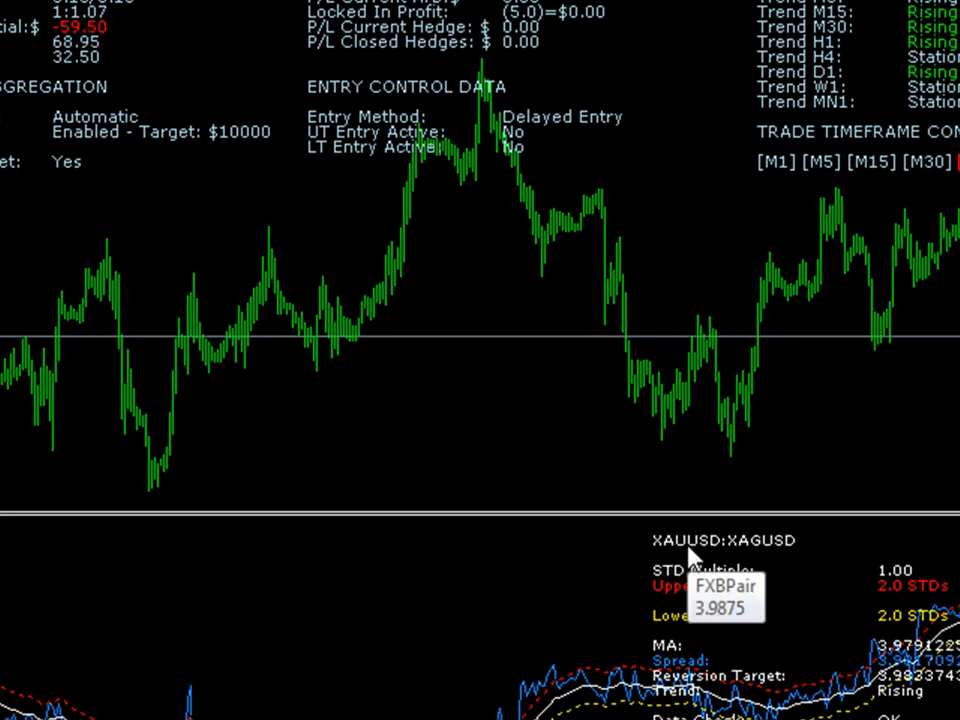
mouse_move(760, 560)
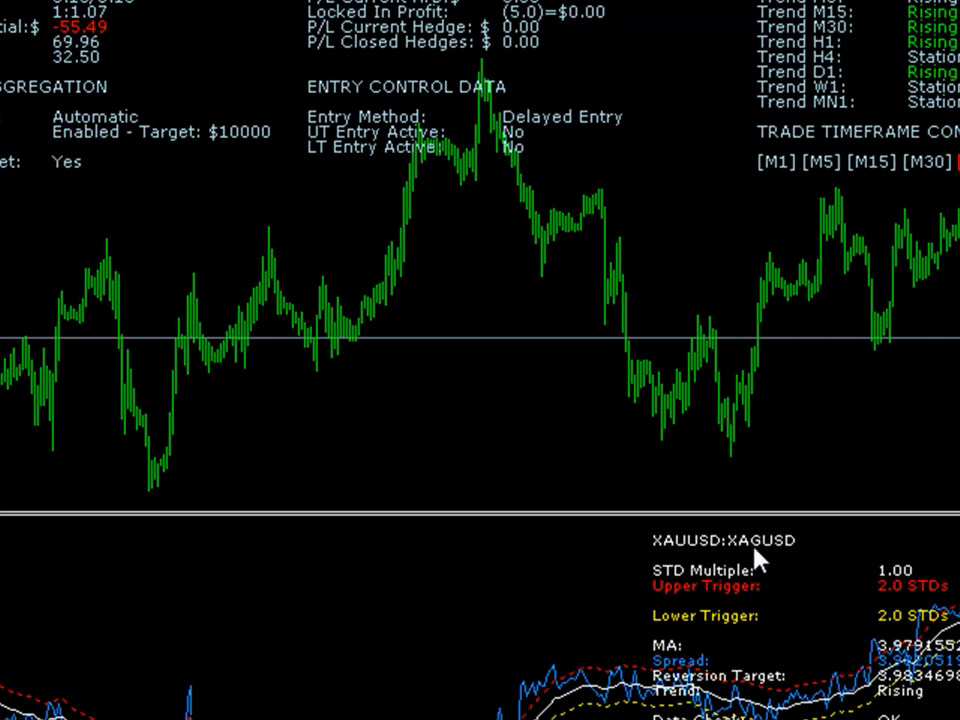
mouse_move(756, 560)
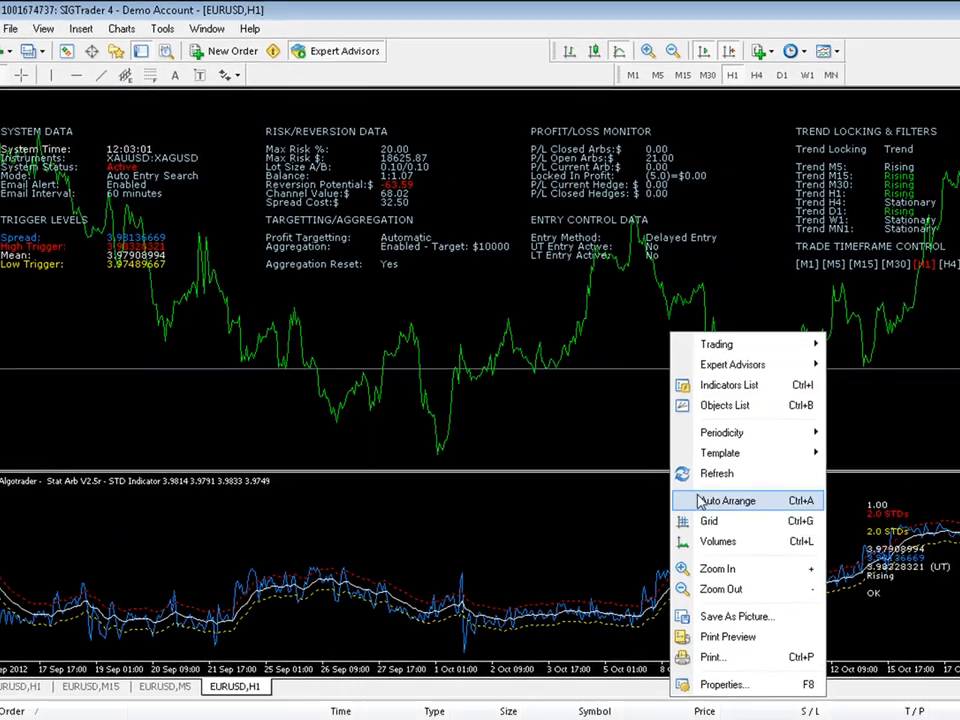
Set the chart's price bar colour to None in the chart Properties so bars hide behind the dashboard
left_click(724, 684)
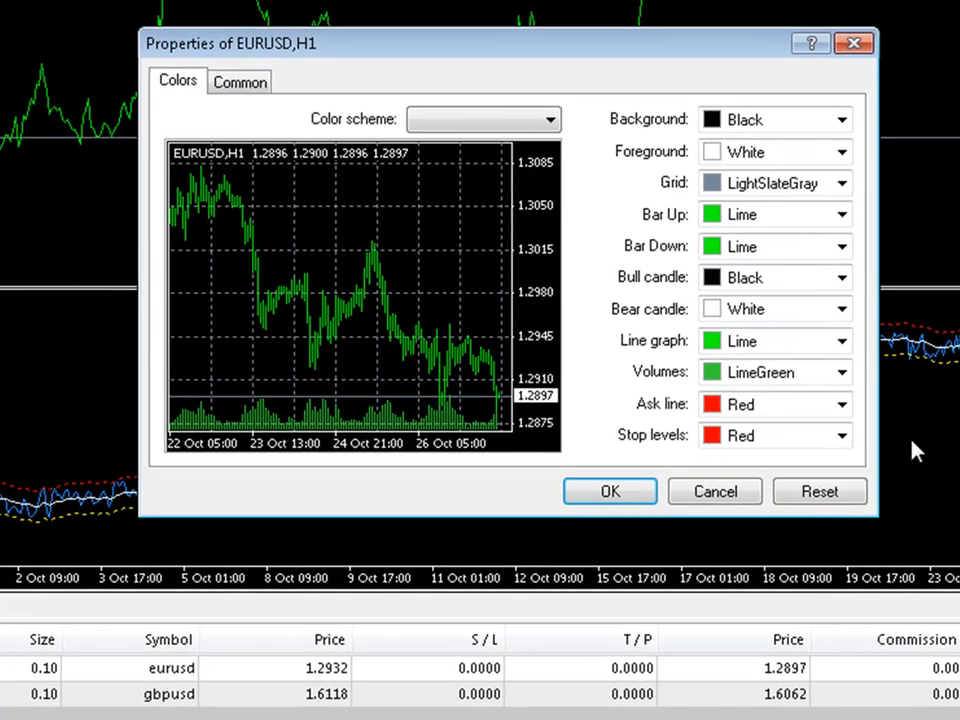
left_click(844, 370)
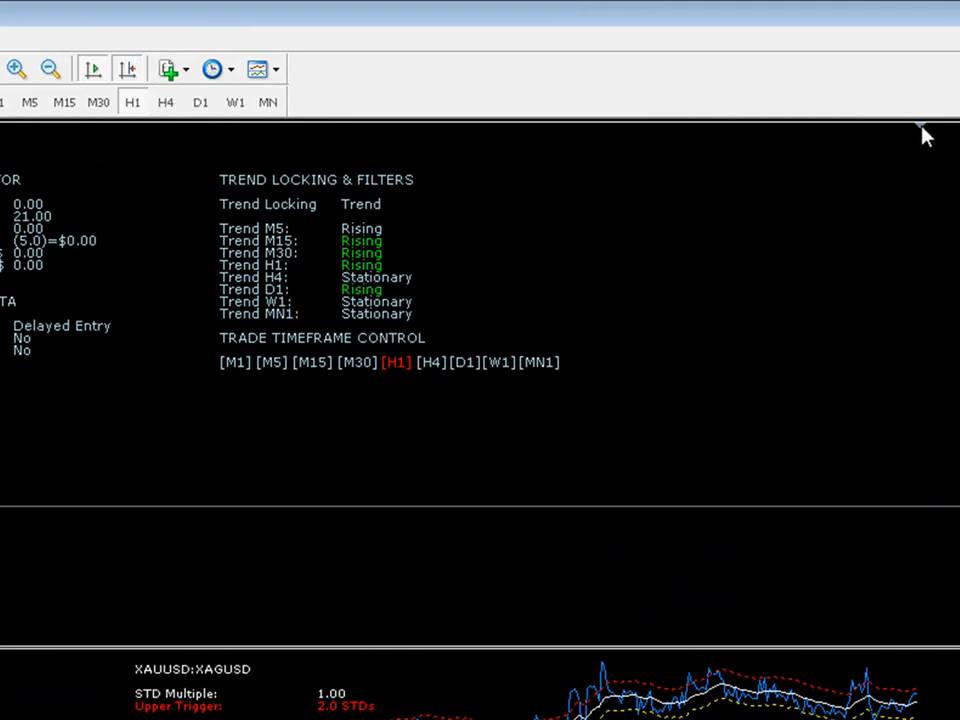
mouse_move(116, 218)
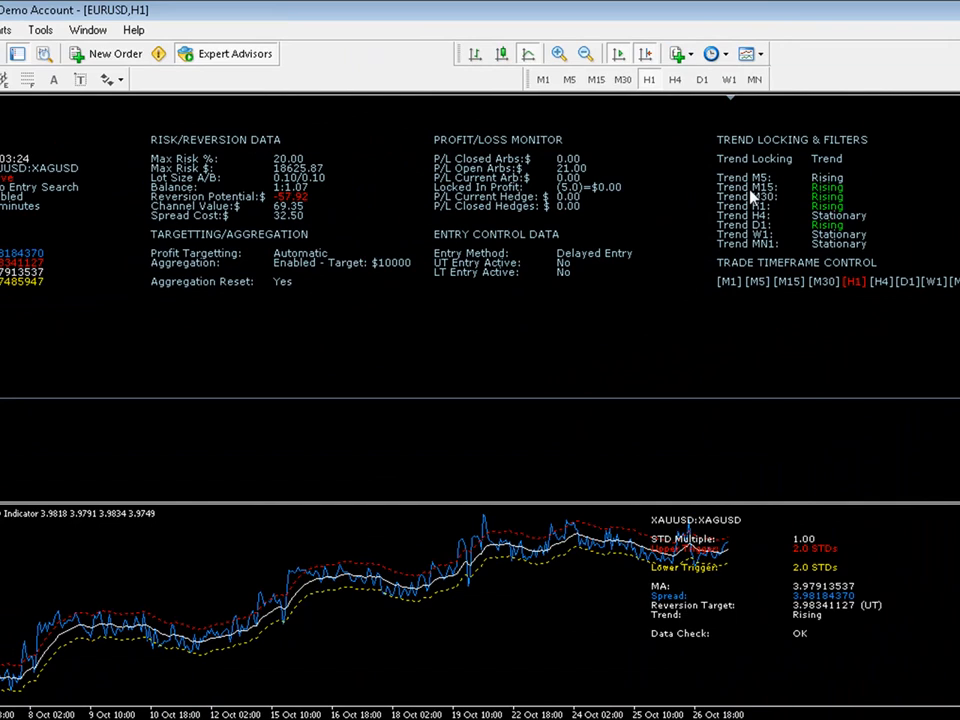
mouse_move(638, 556)
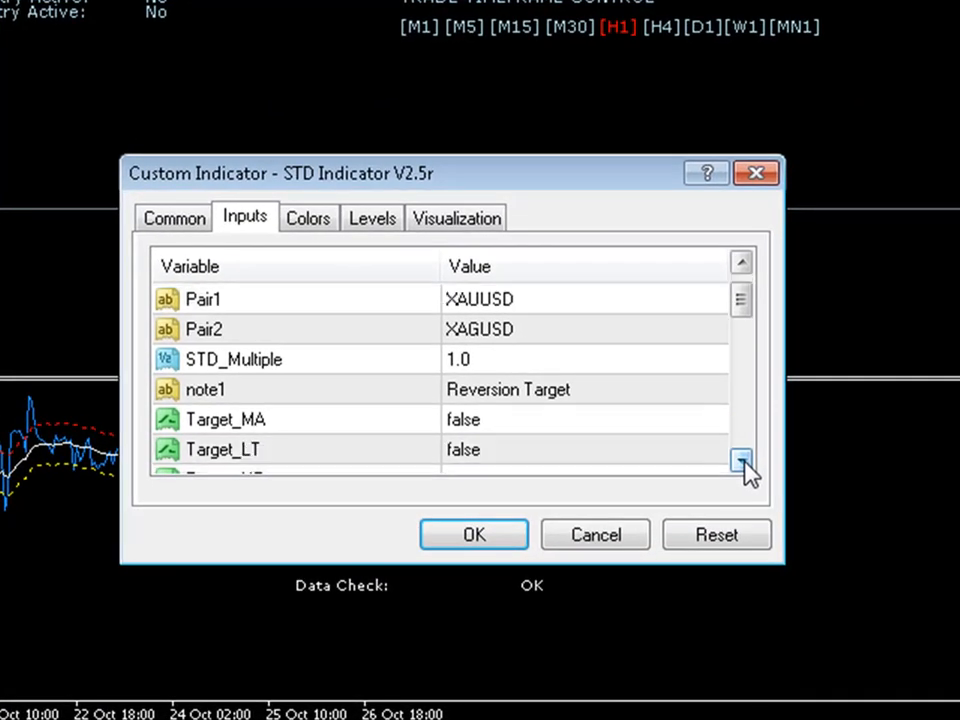
Set the STD indicator's Label_X_Position to 1250 and apply it
left_click(742, 462)
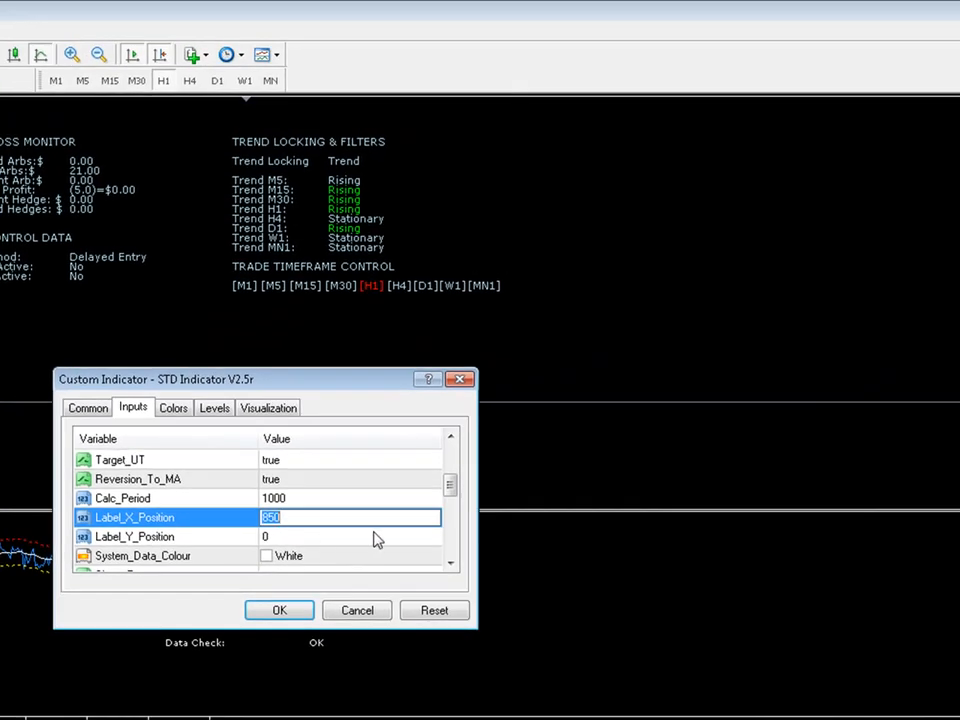
type("1250")
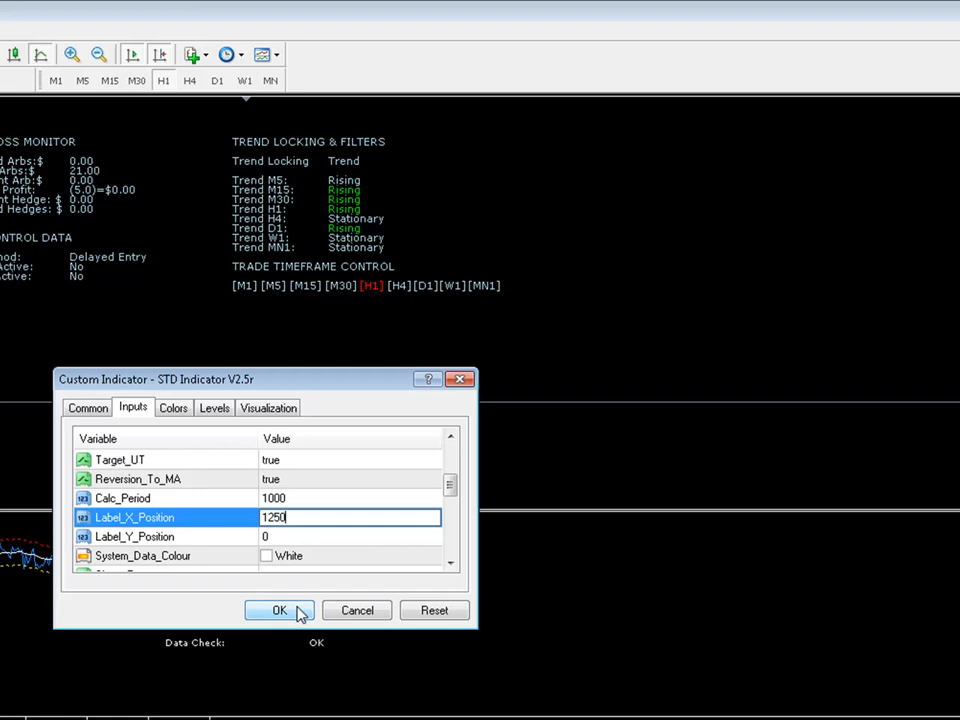
left_click(280, 610)
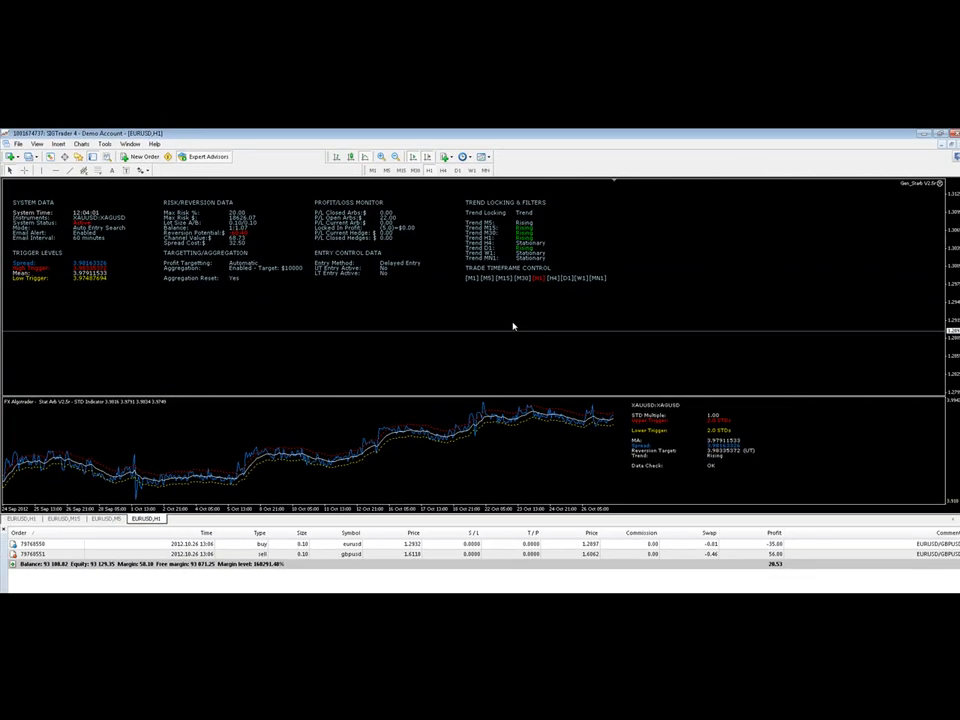
mouse_move(484, 328)
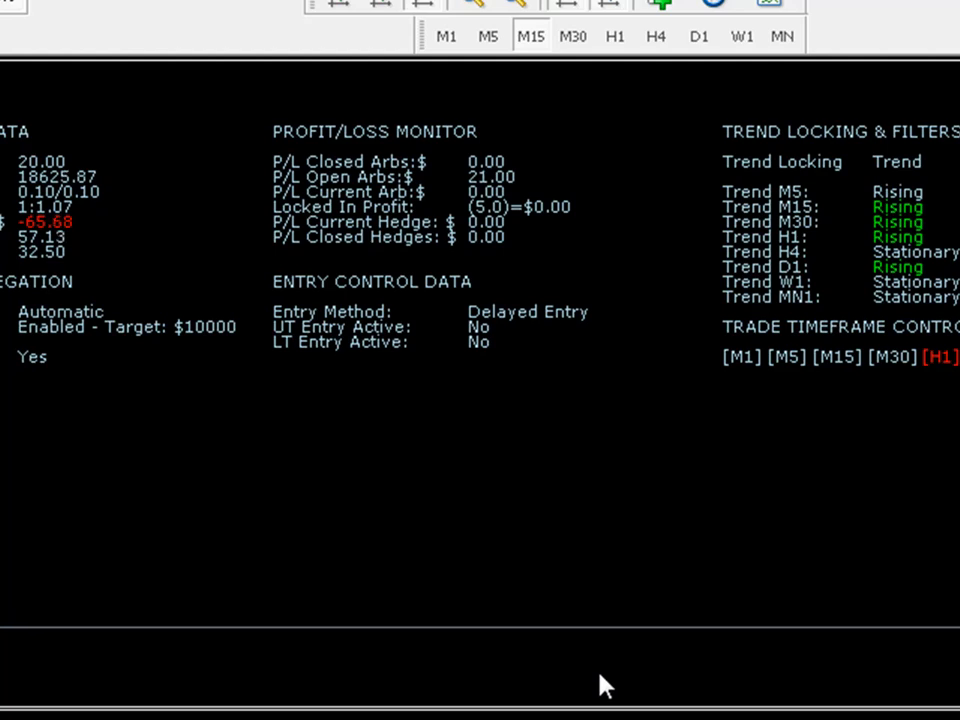
mouse_move(864, 448)
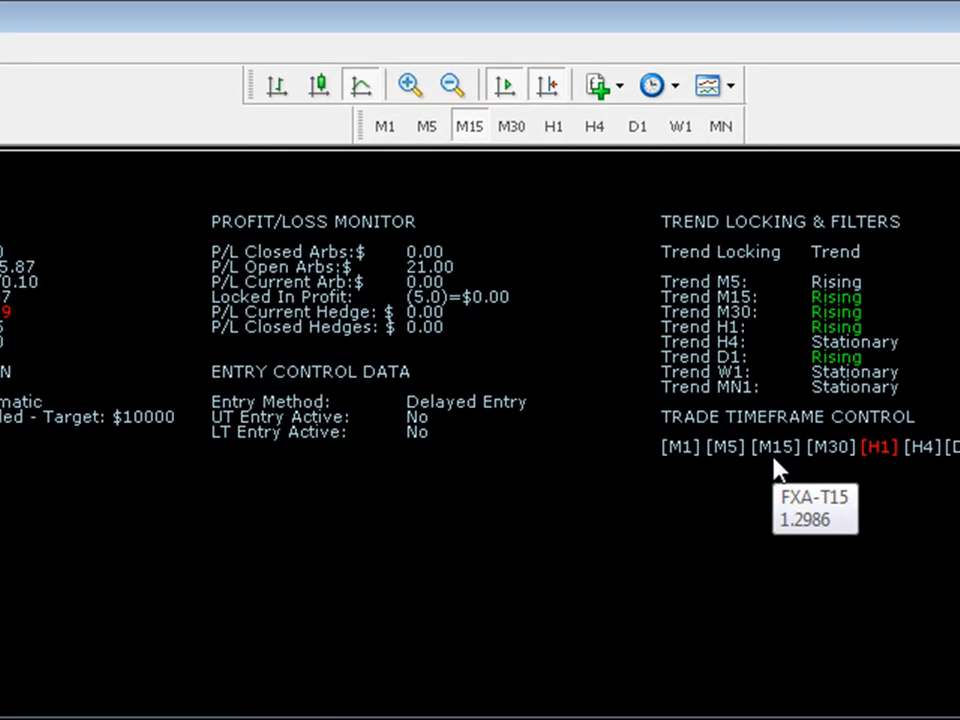
mouse_move(784, 424)
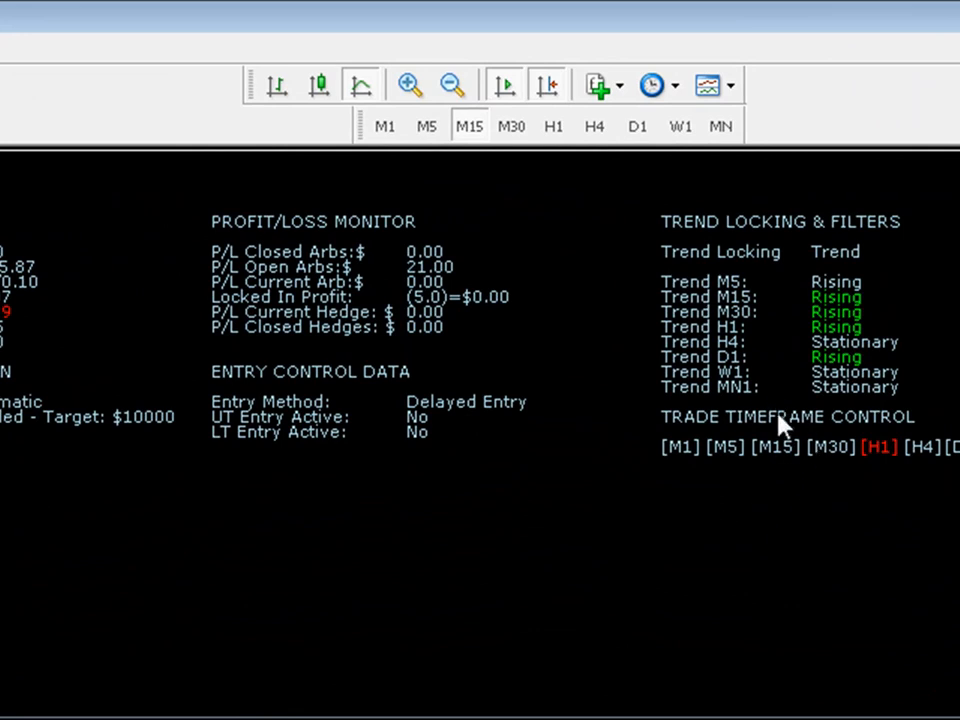
mouse_move(918, 468)
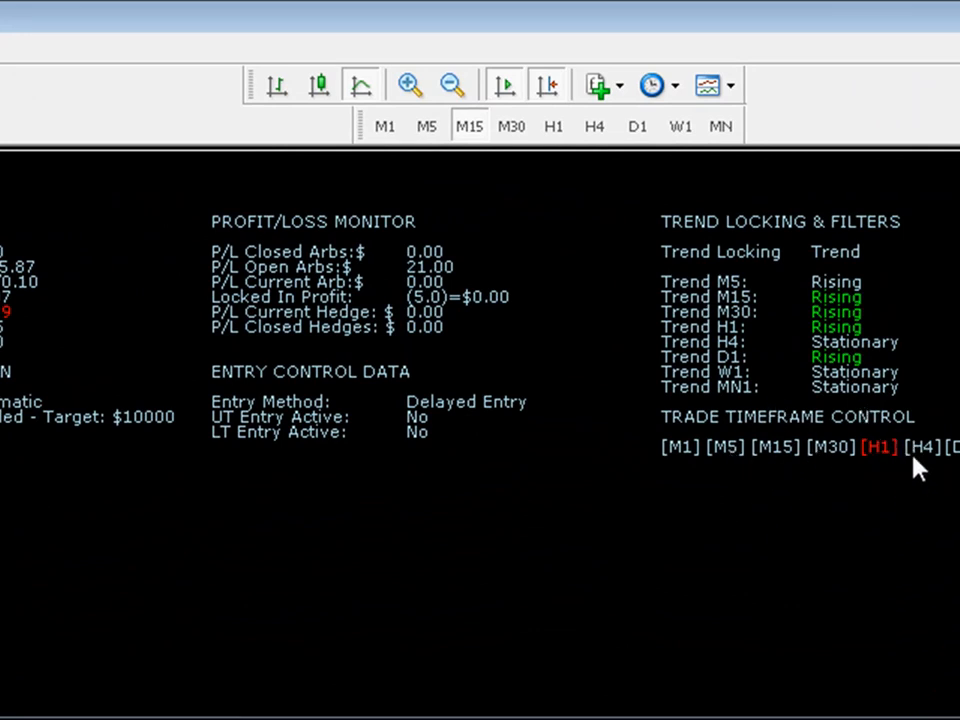
mouse_move(810, 544)
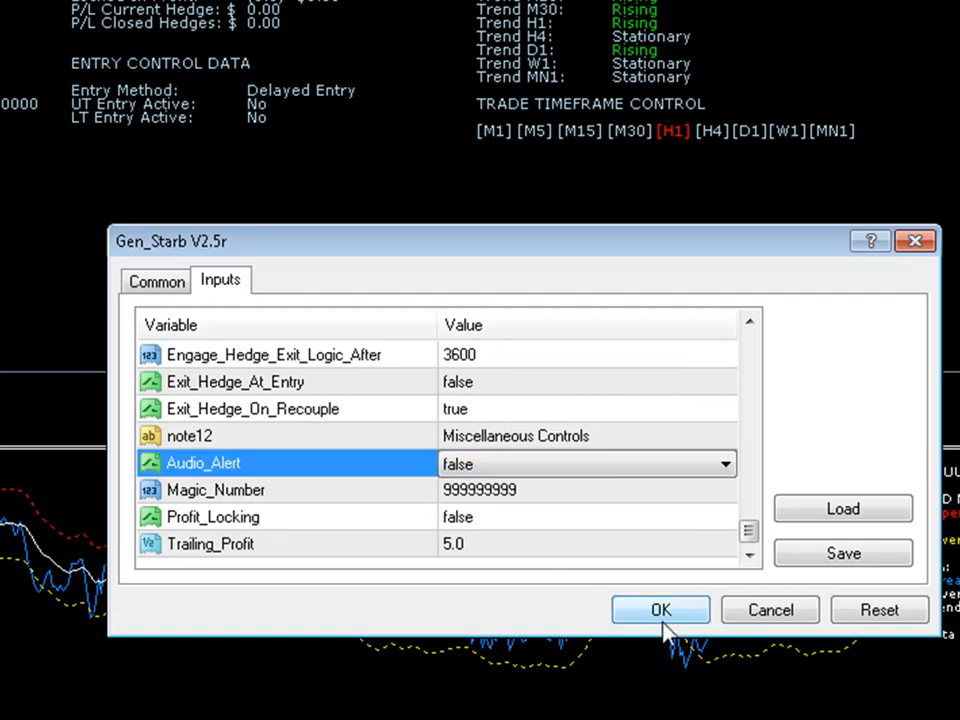
In the Gen_Starb EA inputs set Trade_Off_M15 to true and Trade_Off_H1 to false so it trades on M15
left_click(660, 610)
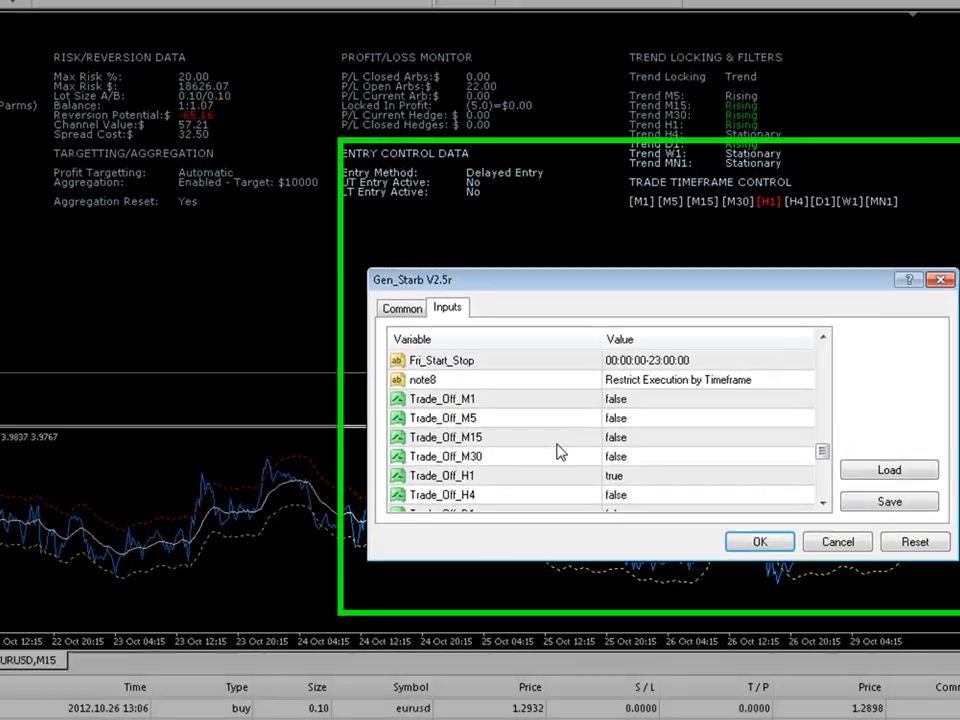
left_click(700, 436)
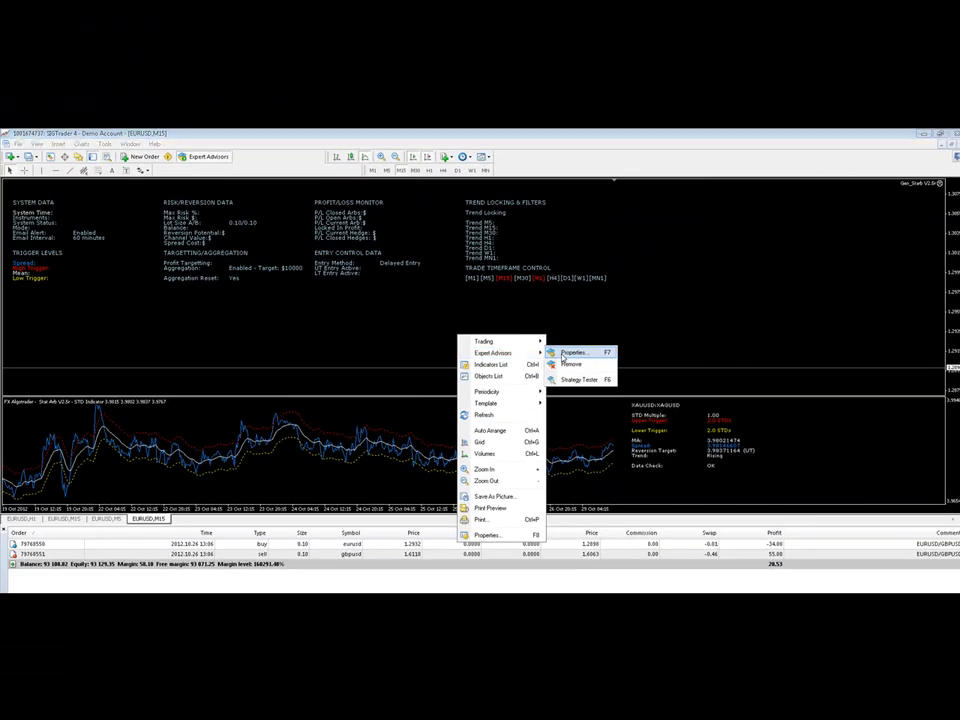
left_click(572, 352)
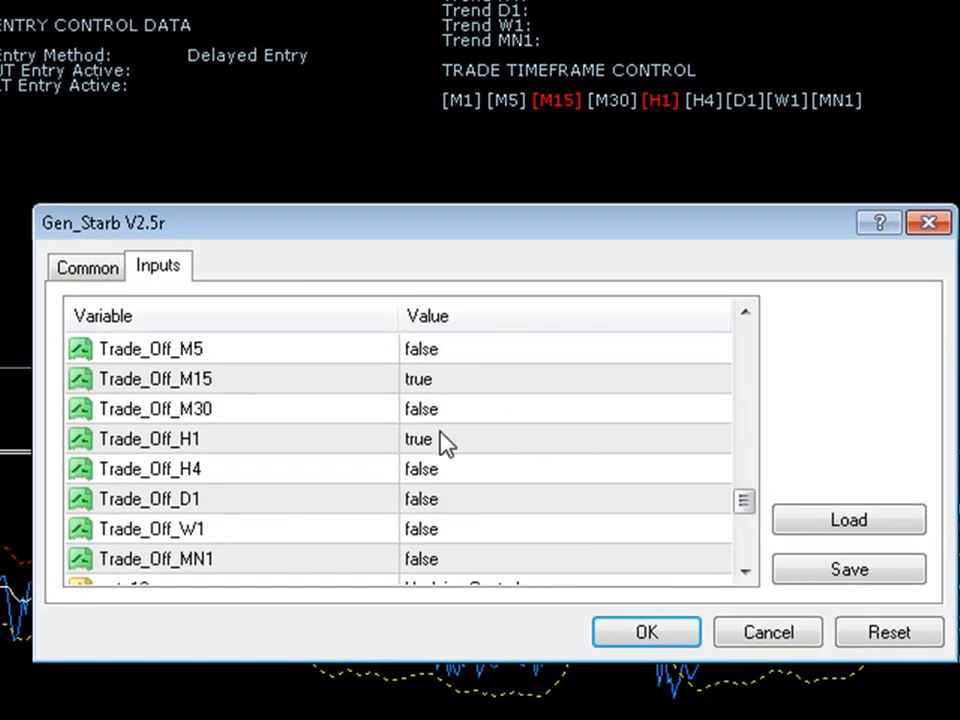
left_click(564, 440)
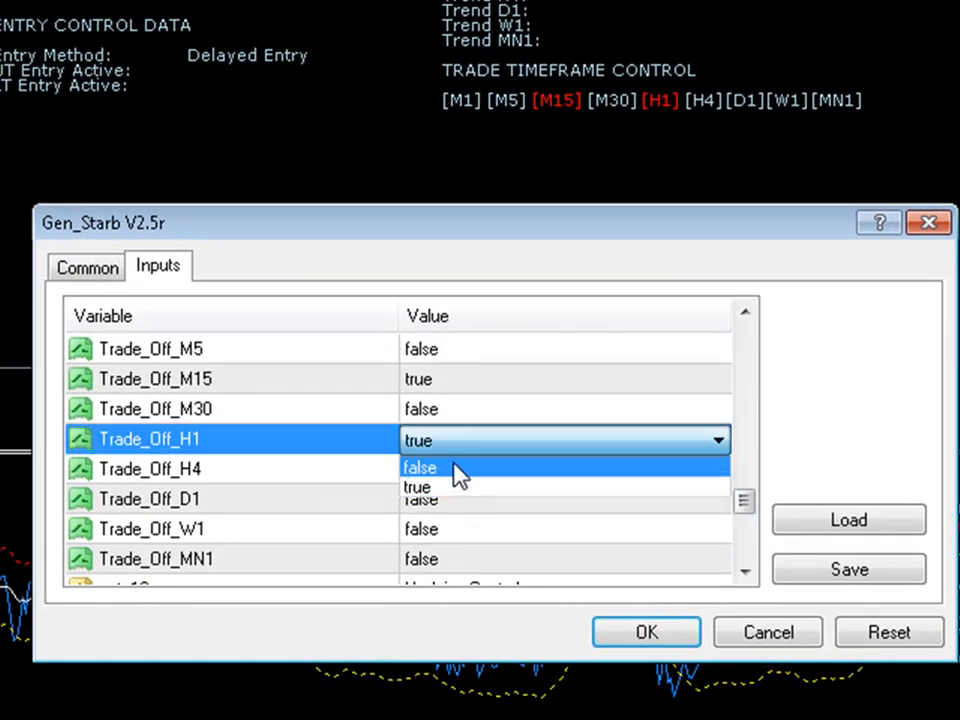
left_click(646, 632)
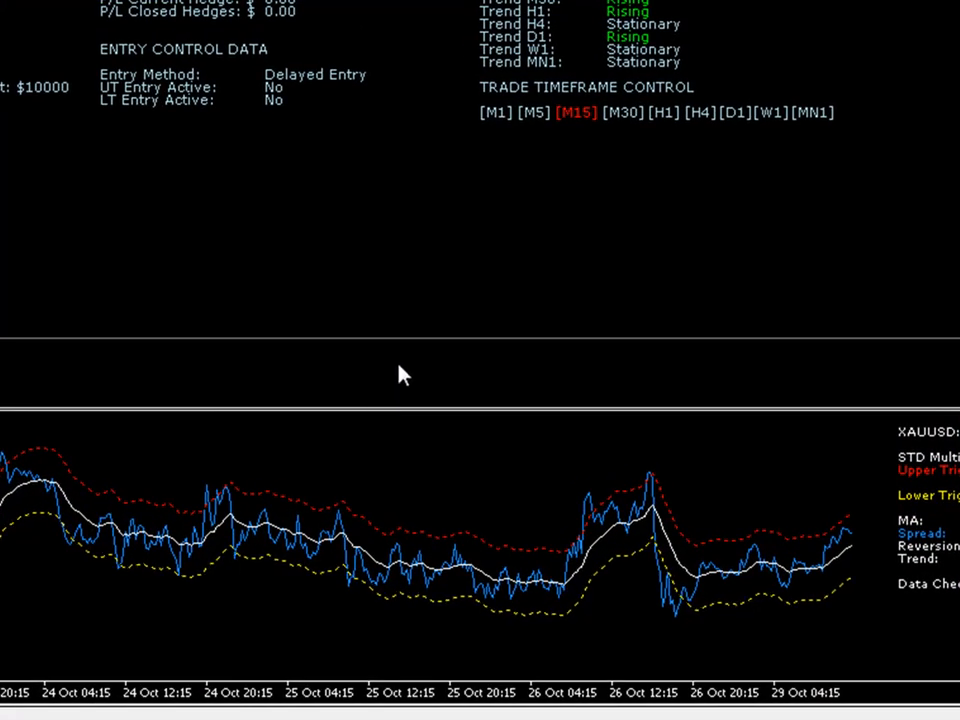
In the STD Indicator inputs turn the M30 and M60 trend filters off
right_click(400, 374)
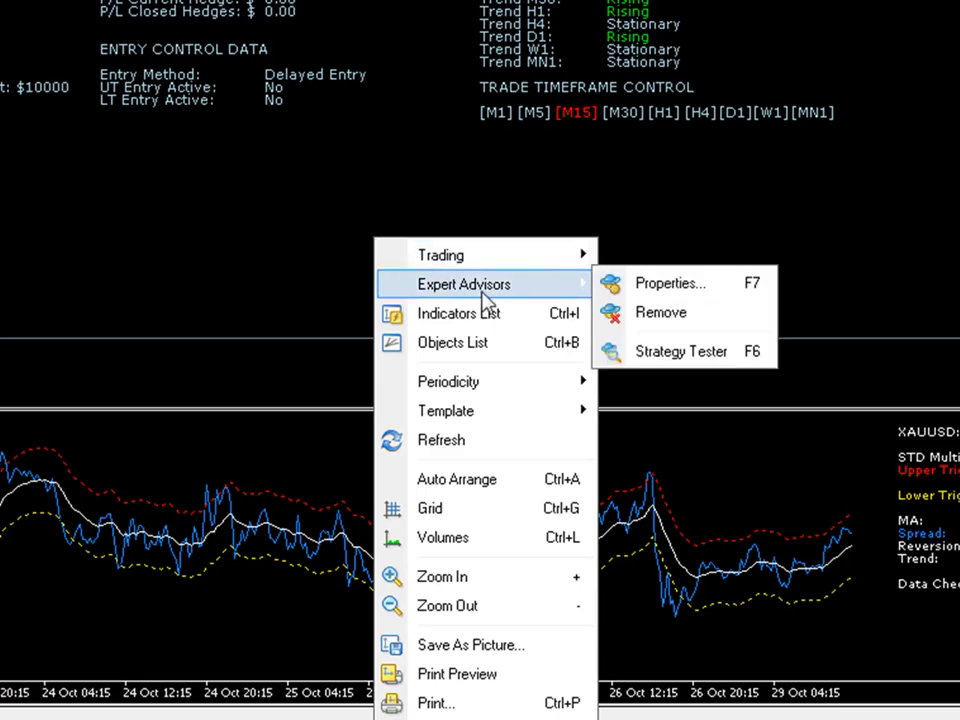
left_click(670, 284)
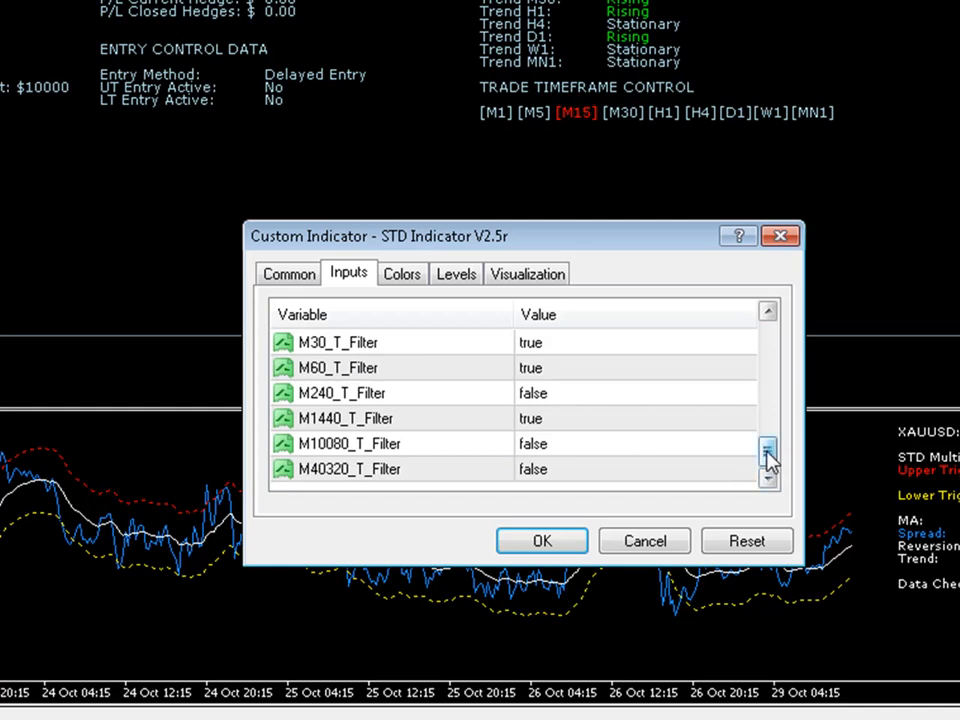
left_click(768, 448)
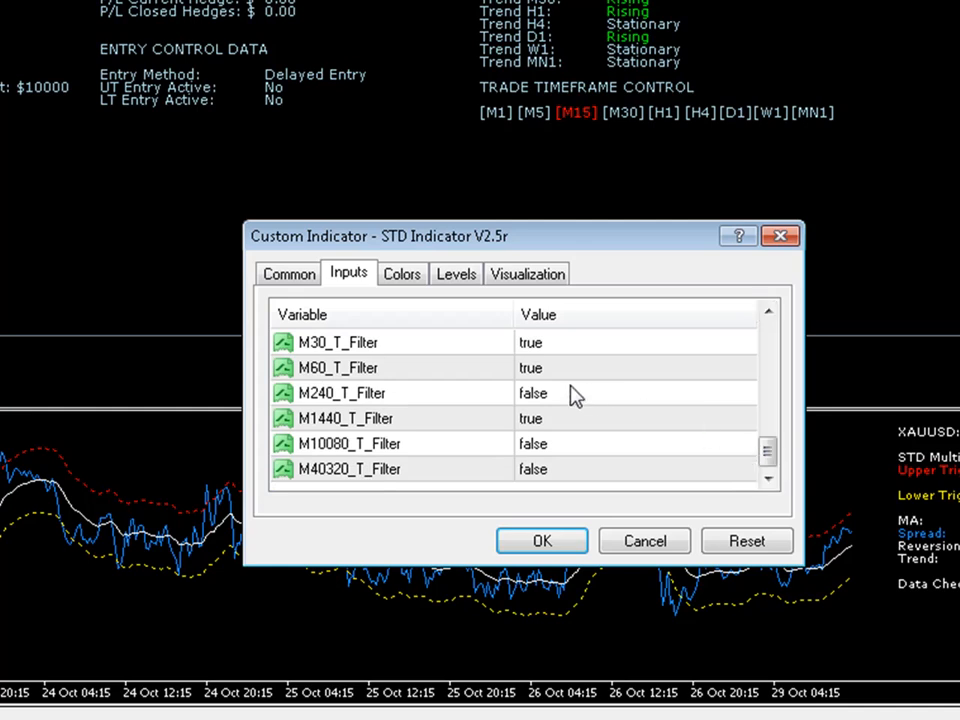
mouse_move(548, 420)
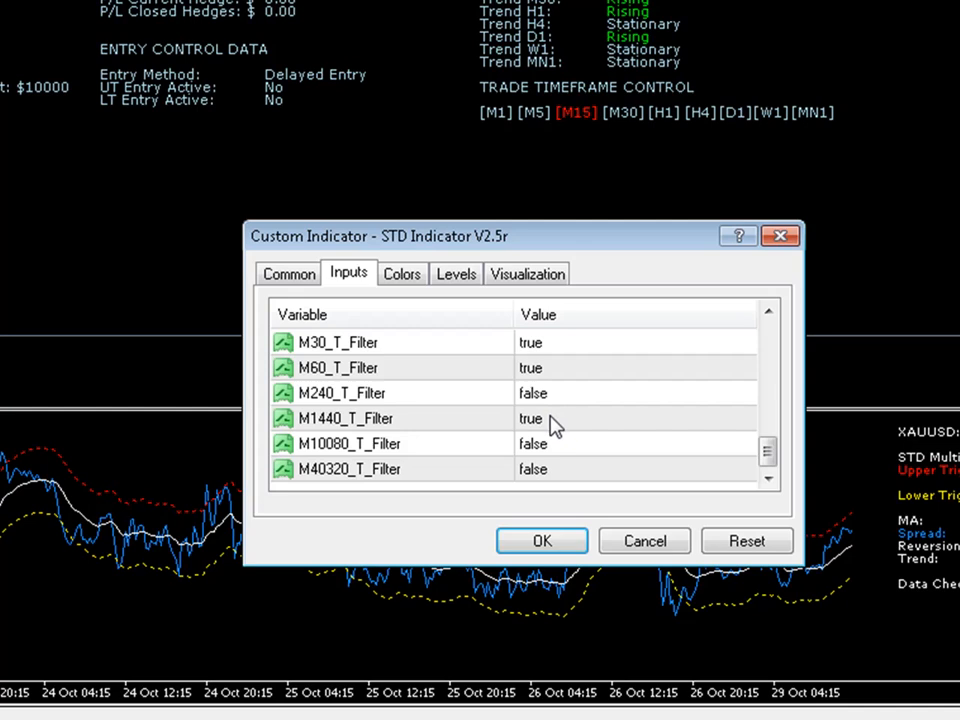
mouse_move(552, 418)
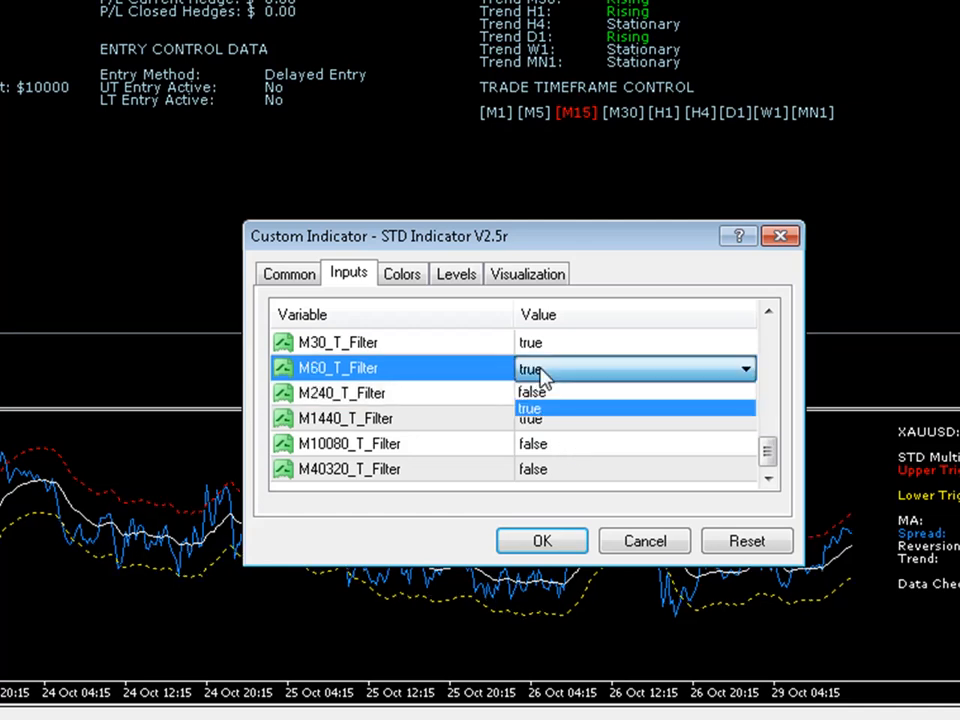
left_click(532, 392)
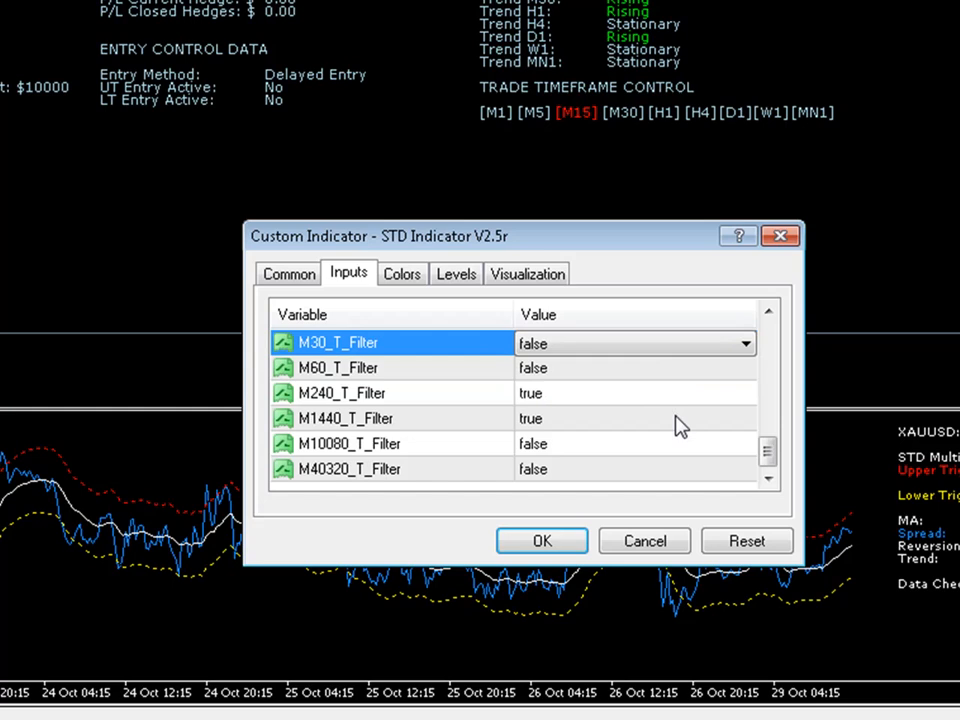
Set the remaining trend filters so M240 and M1440 are on, and apply the filter settings
scroll("up", 3)
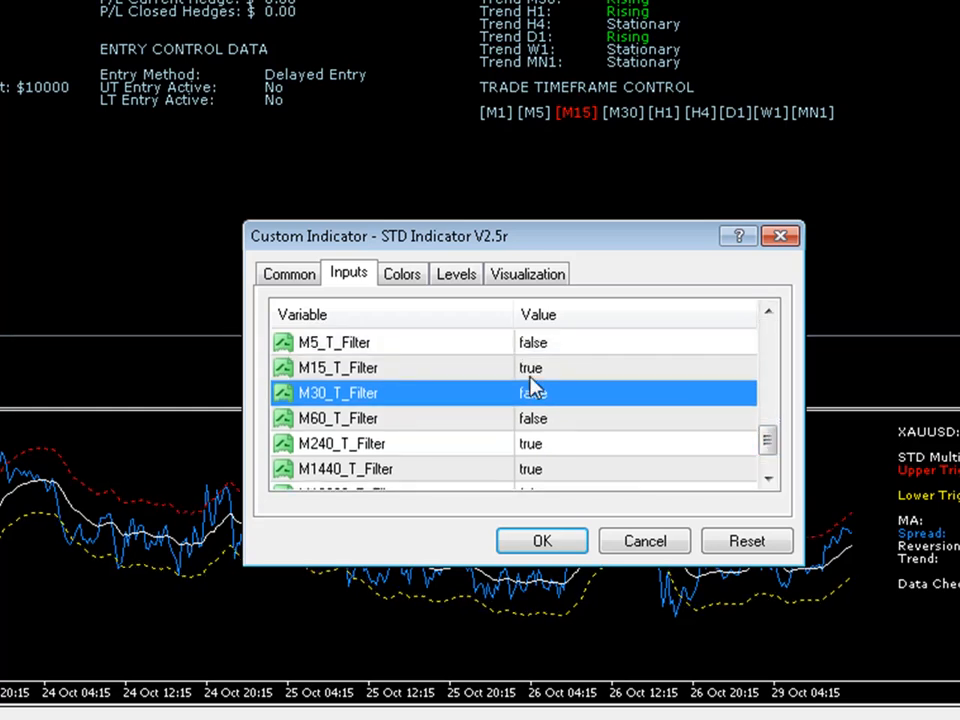
left_click(636, 368)
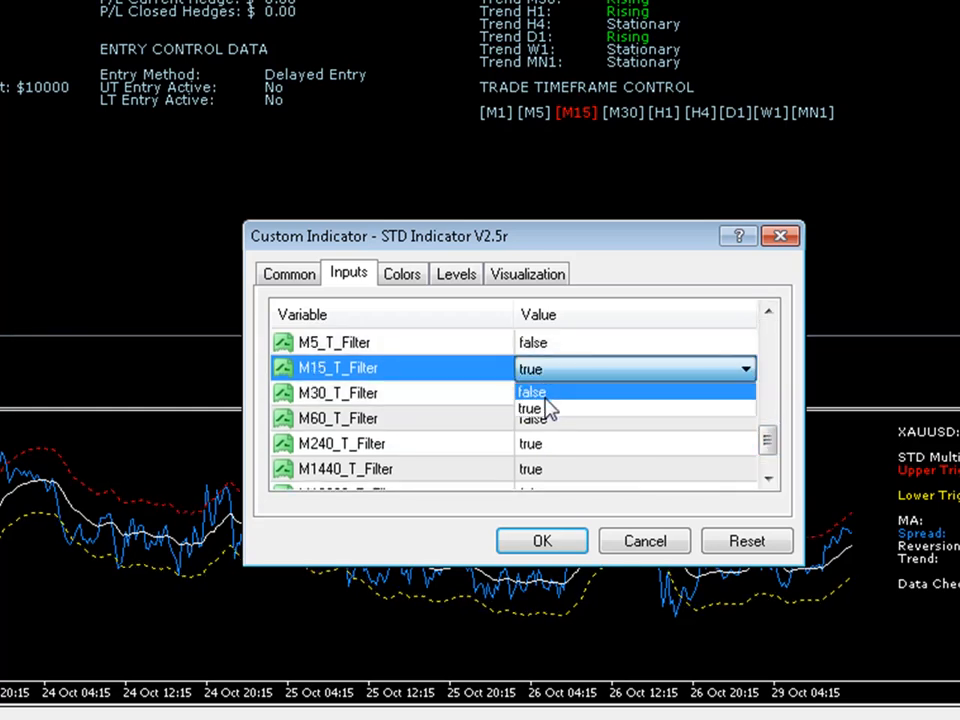
left_click(532, 390)
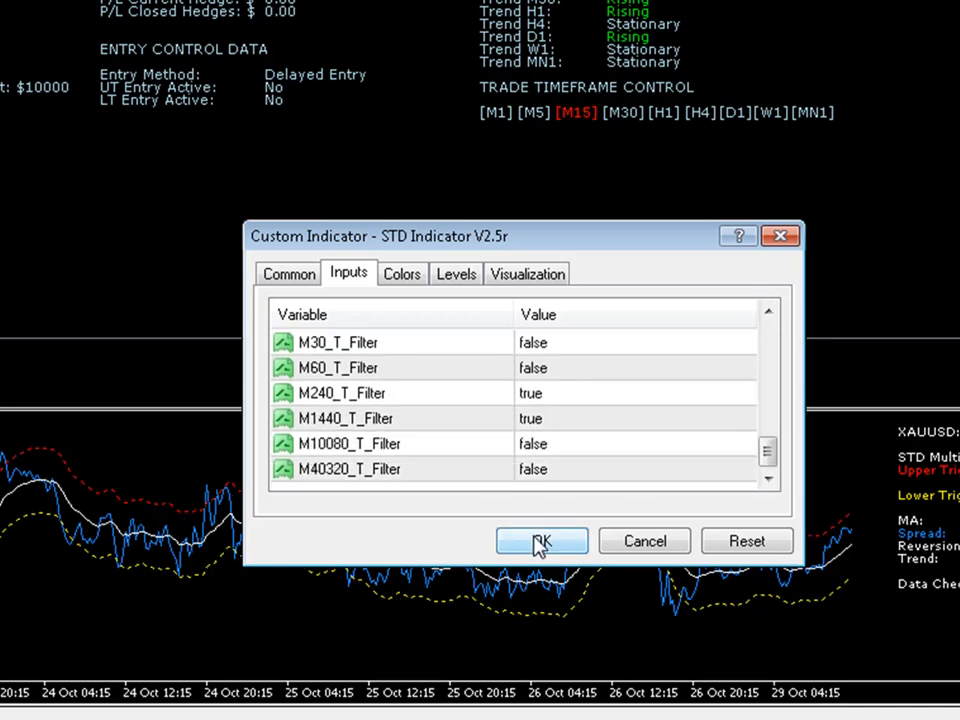
left_click(540, 540)
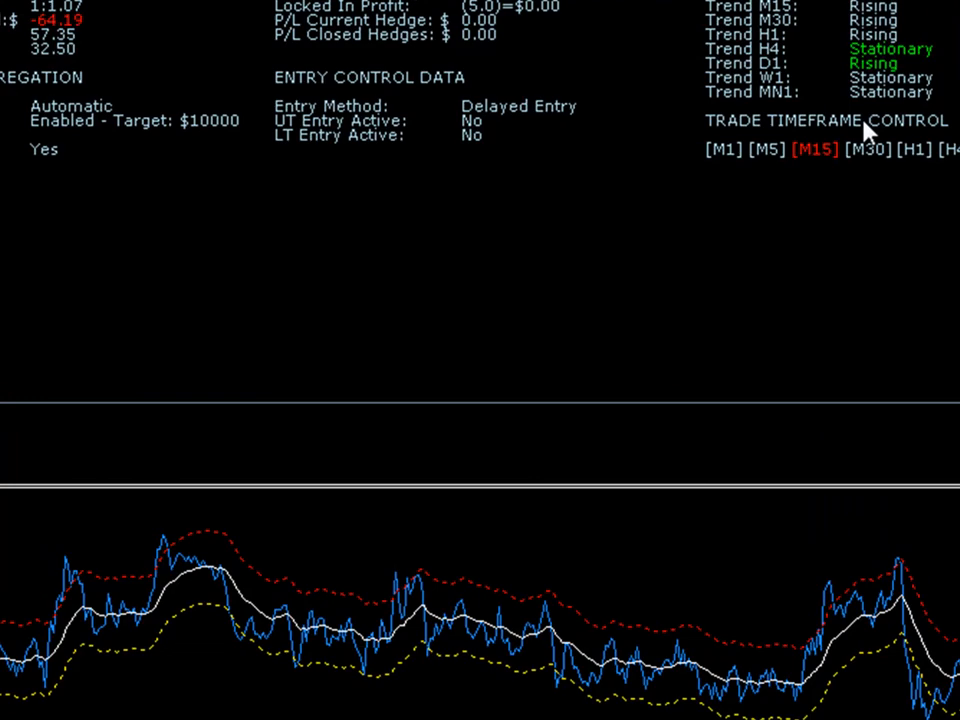
mouse_move(696, 556)
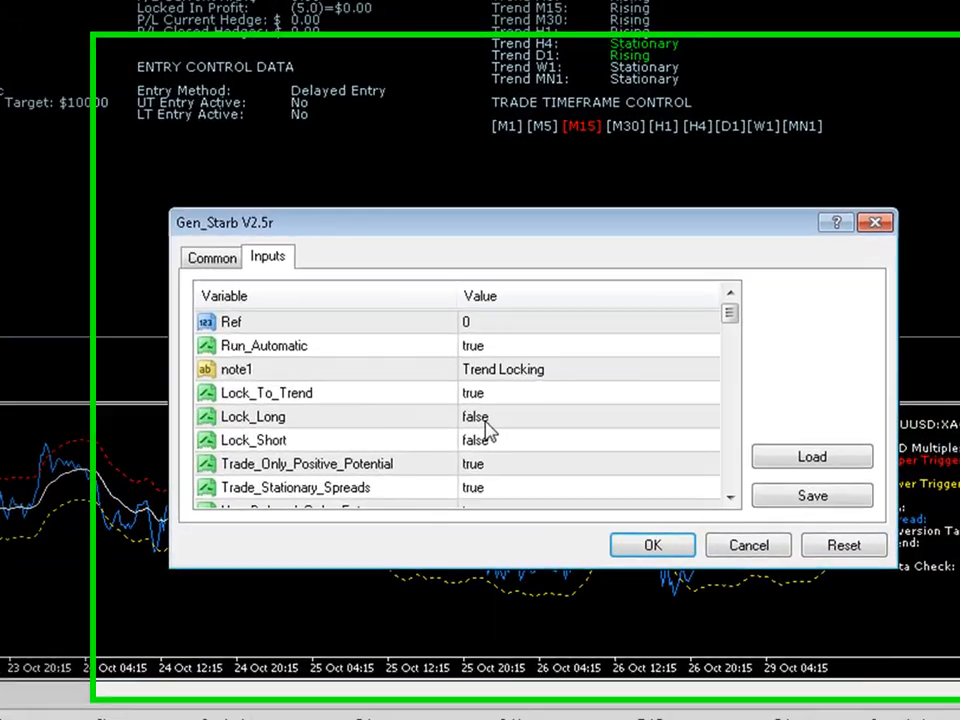
Set the Gen_Starb EA to Lock_Long true with Lock_To_Trend and Lock_Short false
left_click(476, 418)
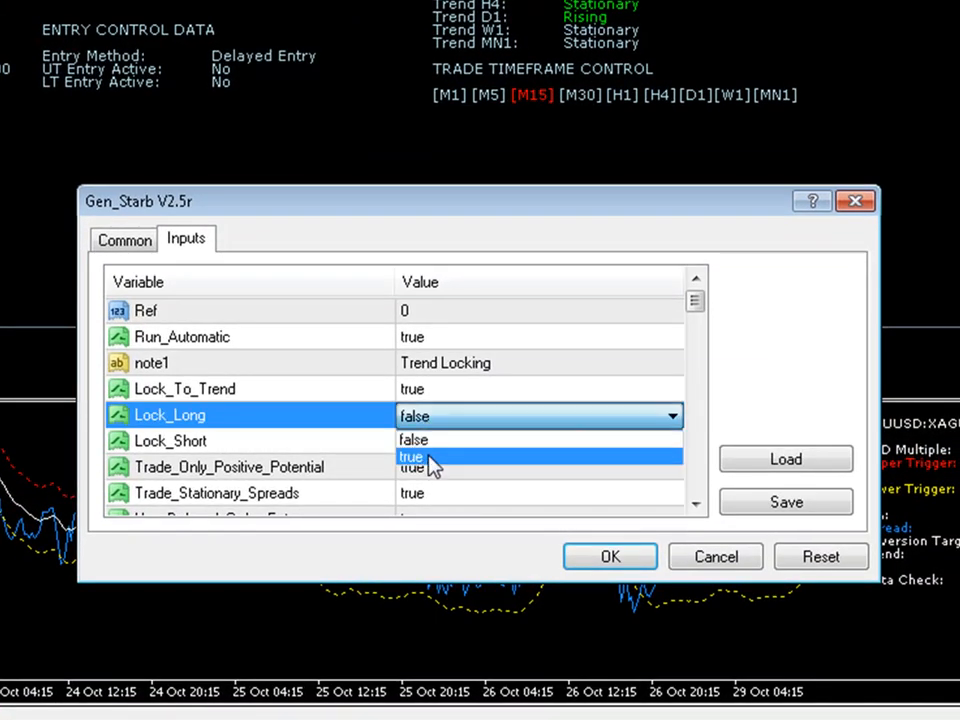
left_click(184, 388)
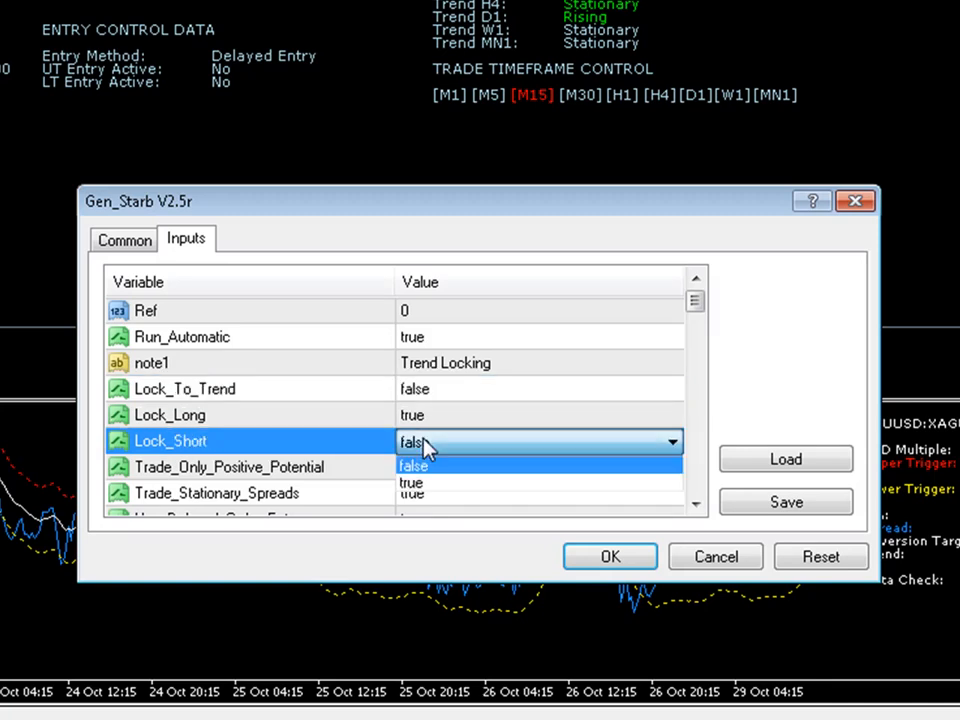
left_click(416, 464)
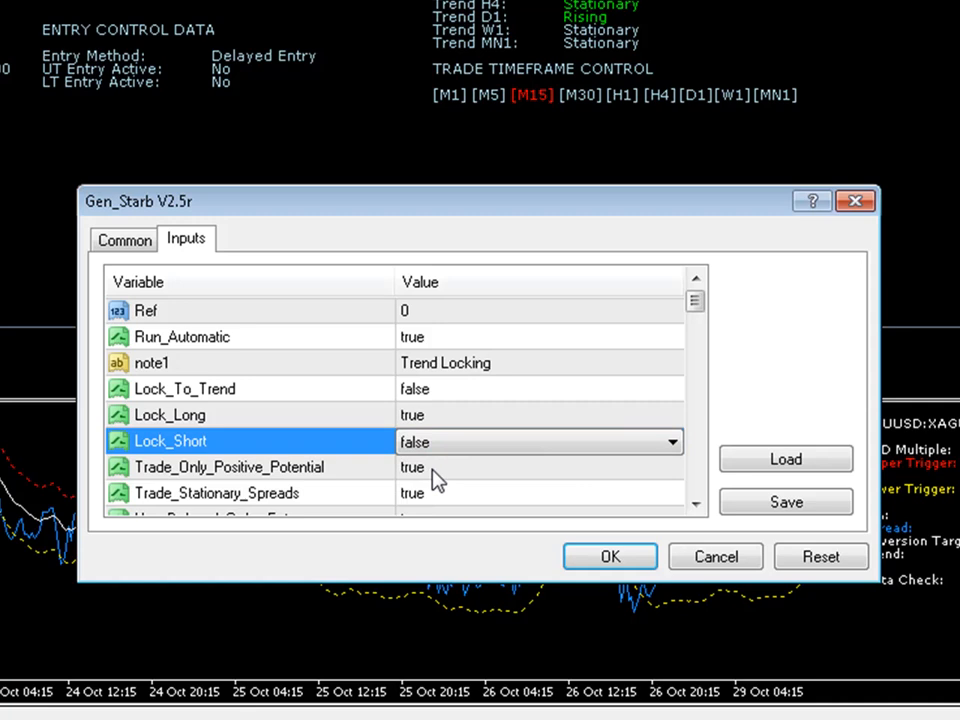
mouse_move(472, 470)
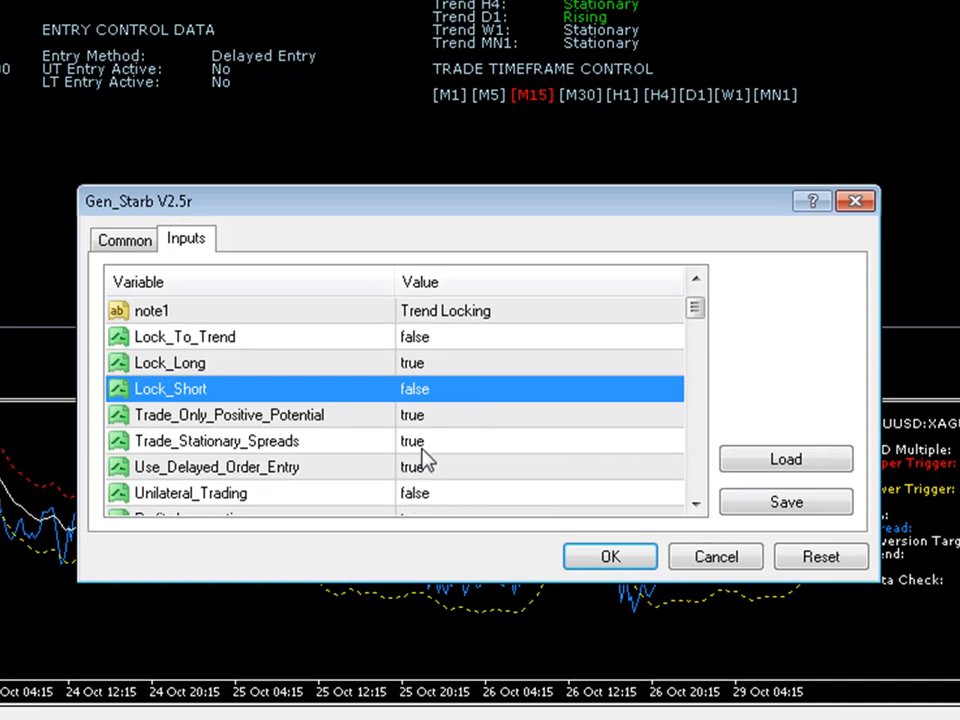
left_click(216, 440)
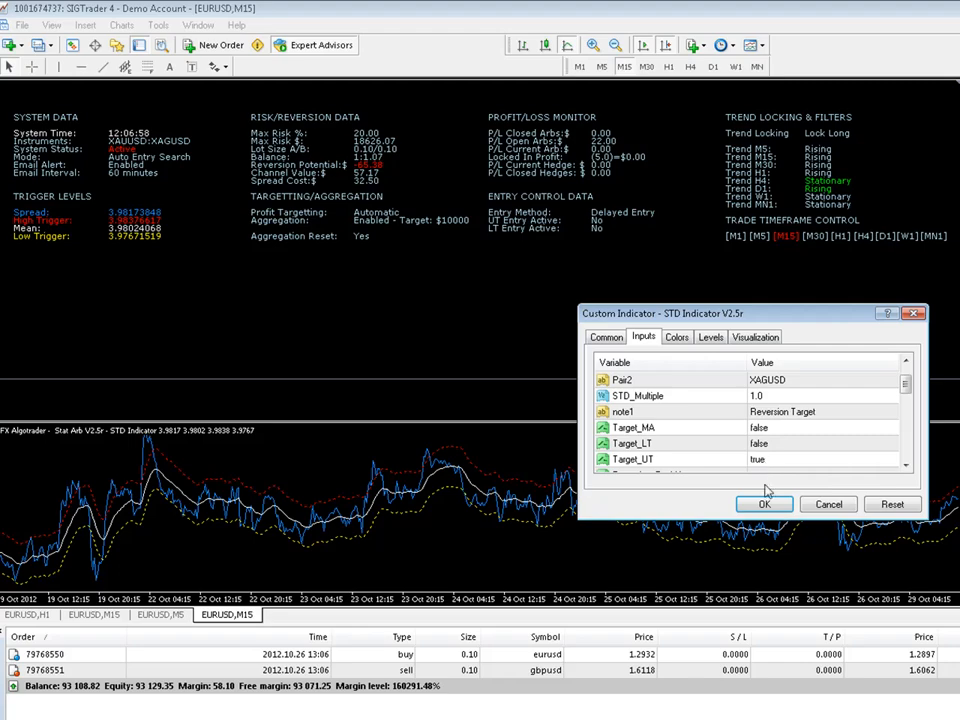
Close the STD Indicator settings to show the full EURUSD chart
left_click(764, 504)
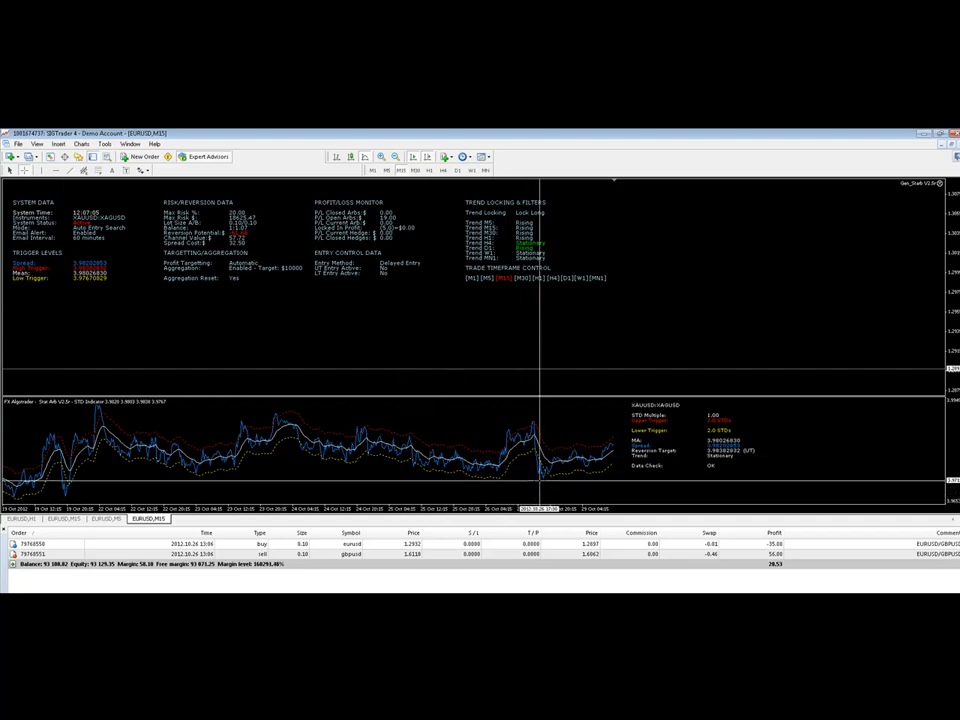
mouse_move(550, 490)
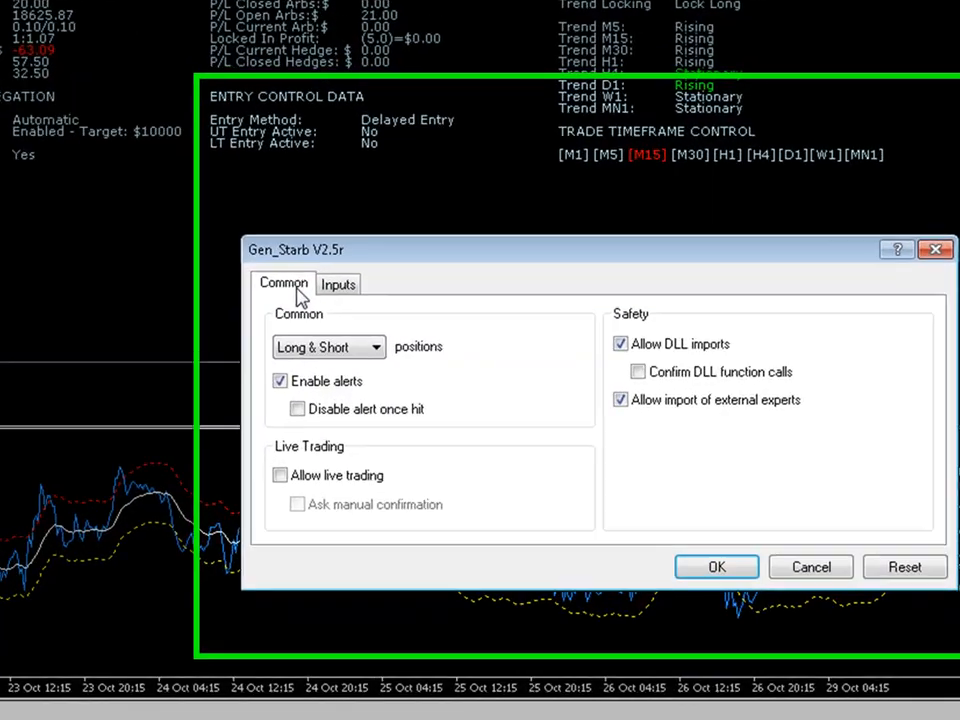
Tick Allow live trading for the Gen_Starb EA and confirm its settings
left_click(280, 474)
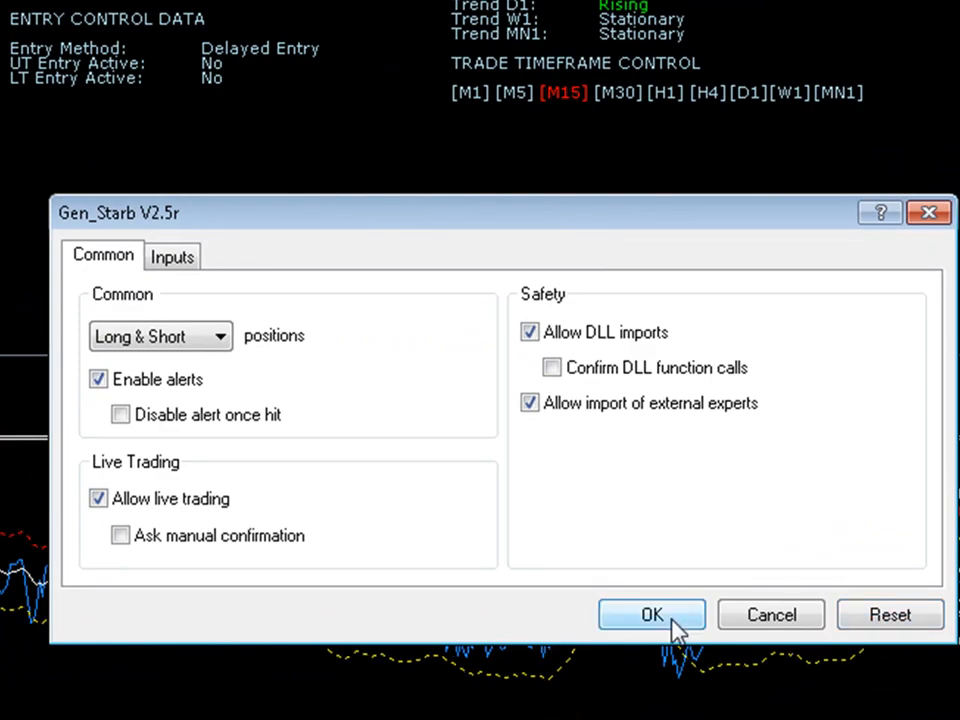
left_click(652, 614)
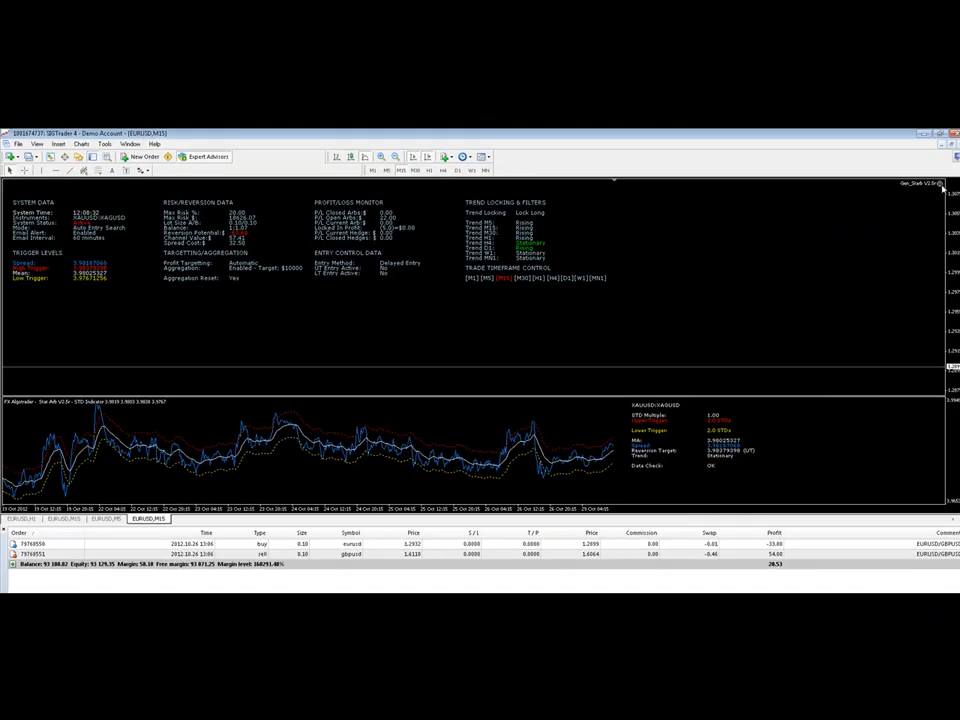